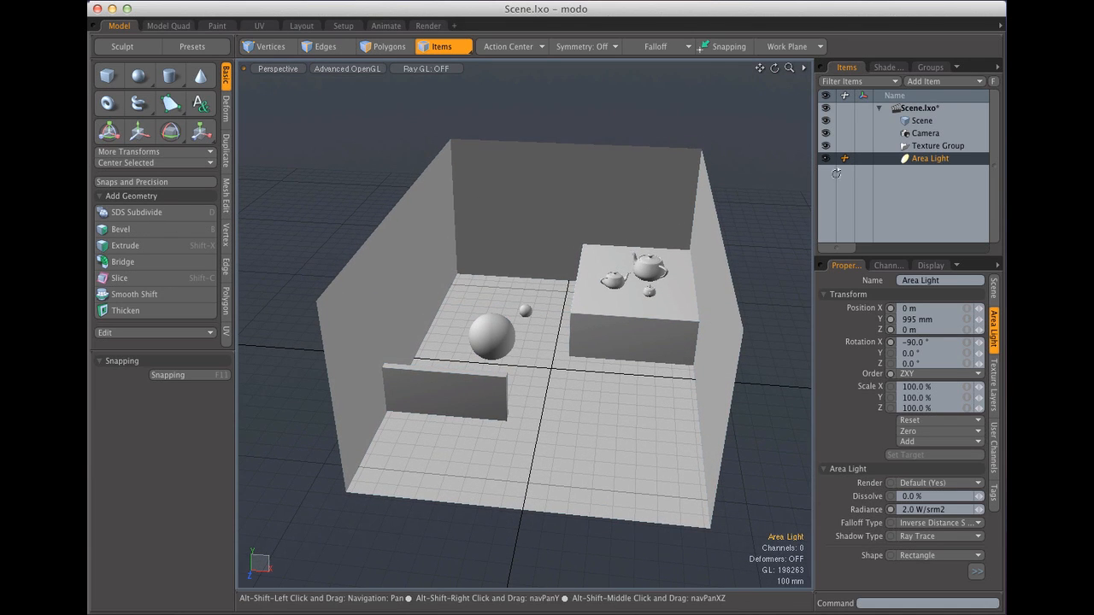
- Select the room Scene mesh in Polygons mode and expand its UV Maps list to reveal Texture
{"action": "left_click", "coordinate": [920, 120]}
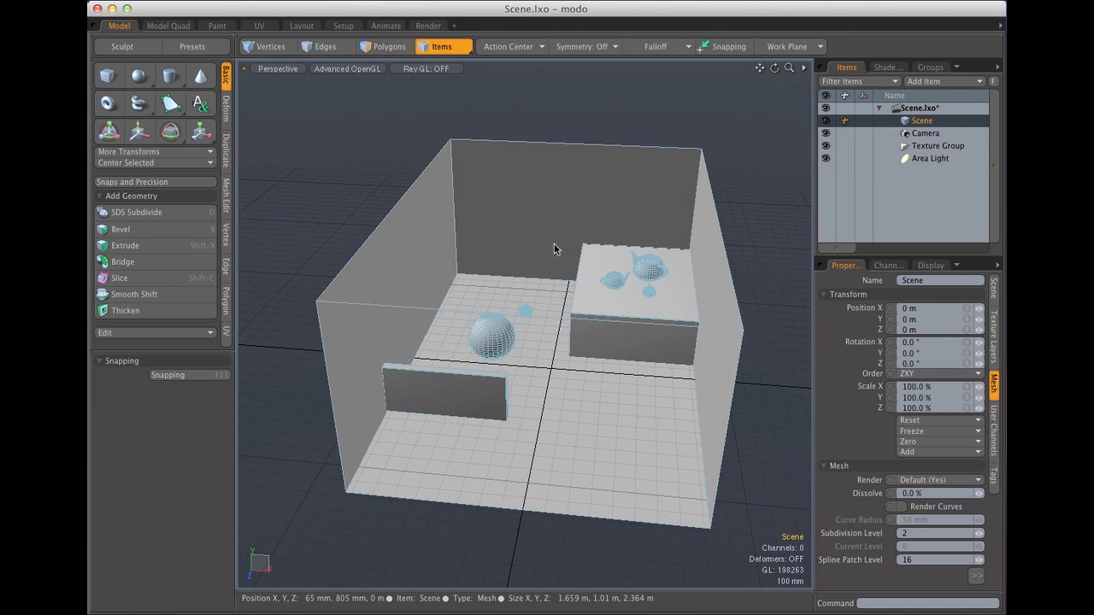
{"action": "left_click", "coordinate": [391, 46]}
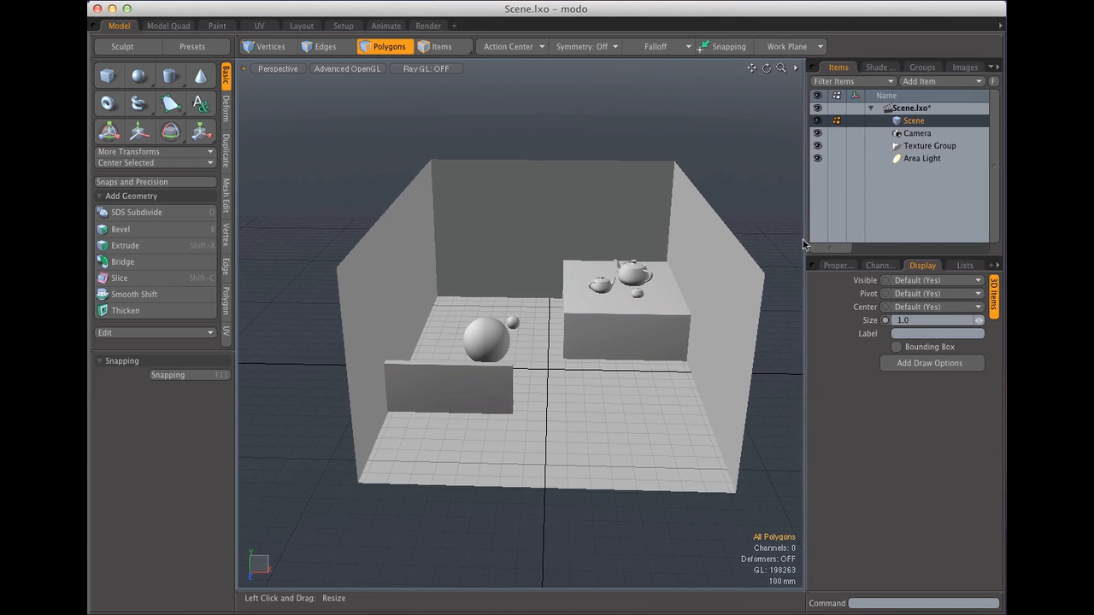
{"action": "left_click", "coordinate": [962, 265]}
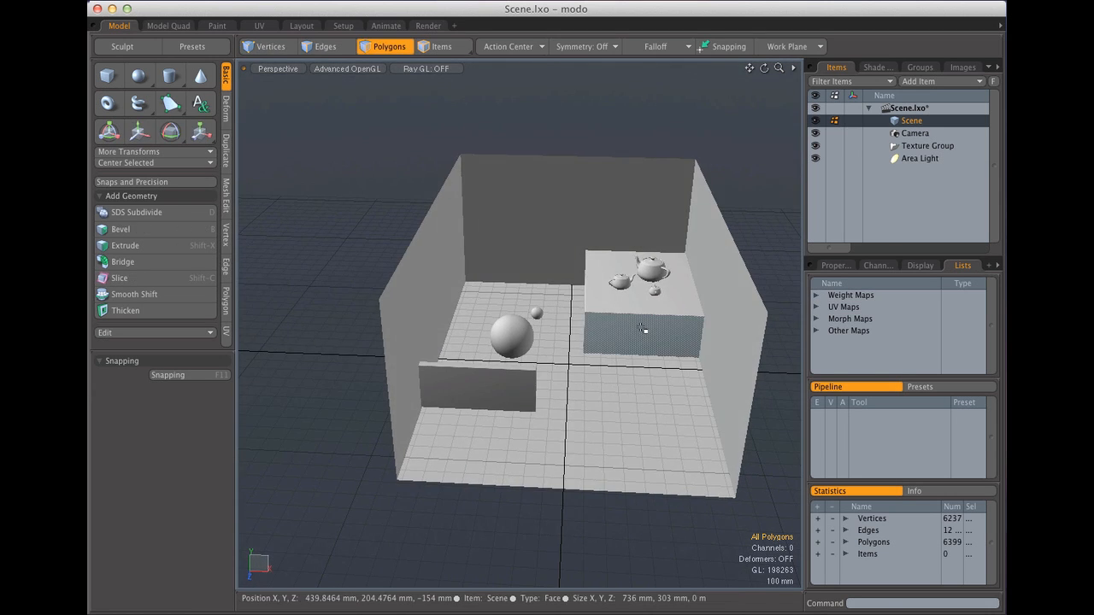
{"action": "left_click", "coordinate": [818, 306]}
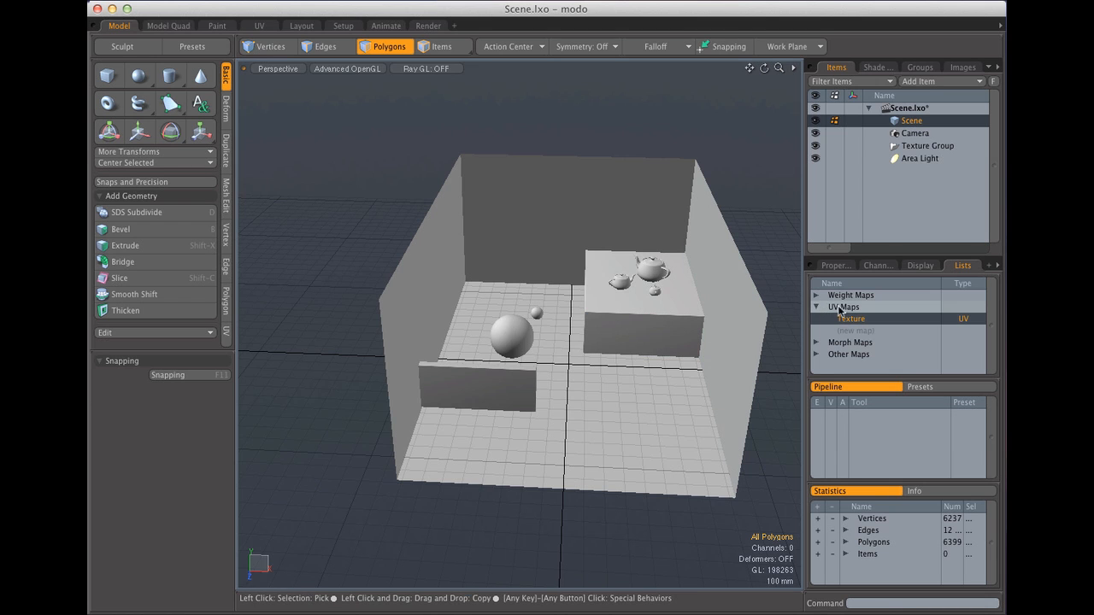
- In the UV workspace, lasso-select all of the room's old Texture UVs and delete them
{"action": "left_click", "coordinate": [260, 24]}
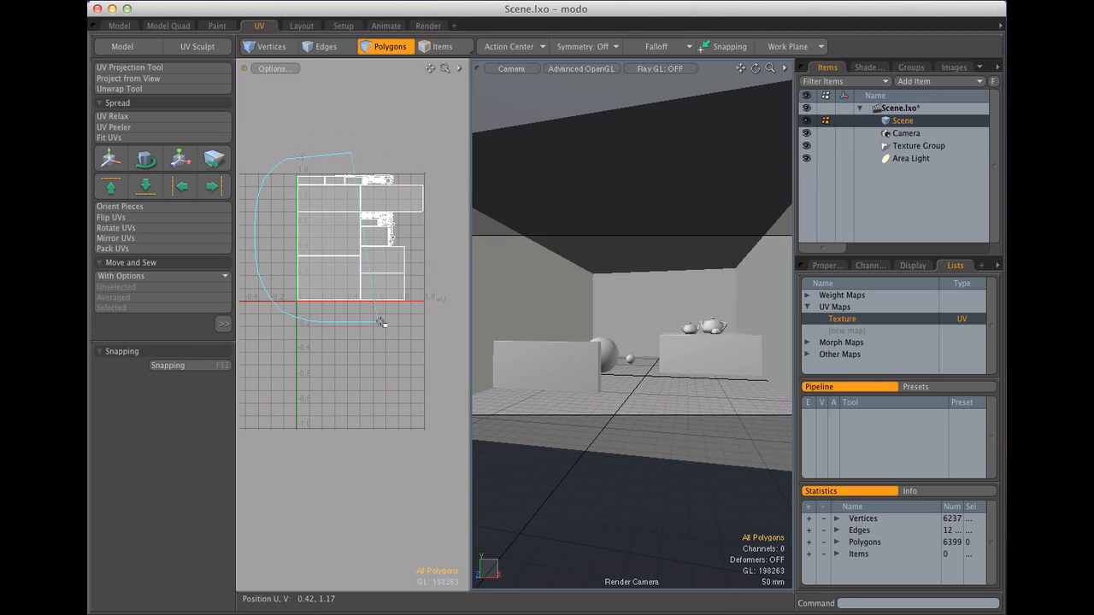
{"action": "left_click_drag", "start_coordinate": [380, 323], "coordinate": [342, 143]}
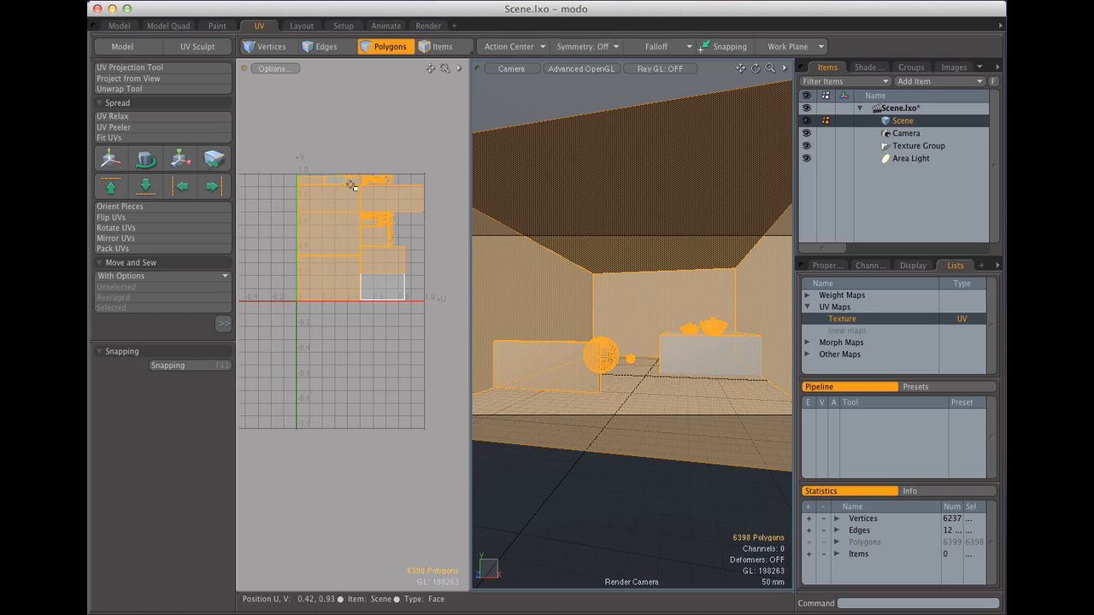
{"action": "right_click", "coordinate": [842, 318]}
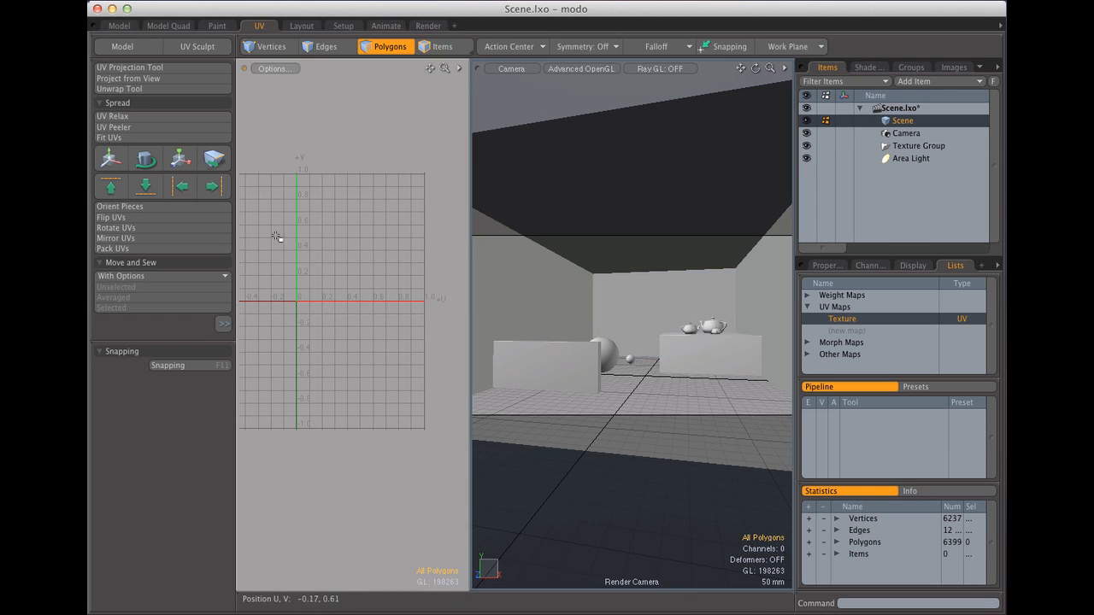
{"action": "mouse_move", "coordinate": [325, 216]}
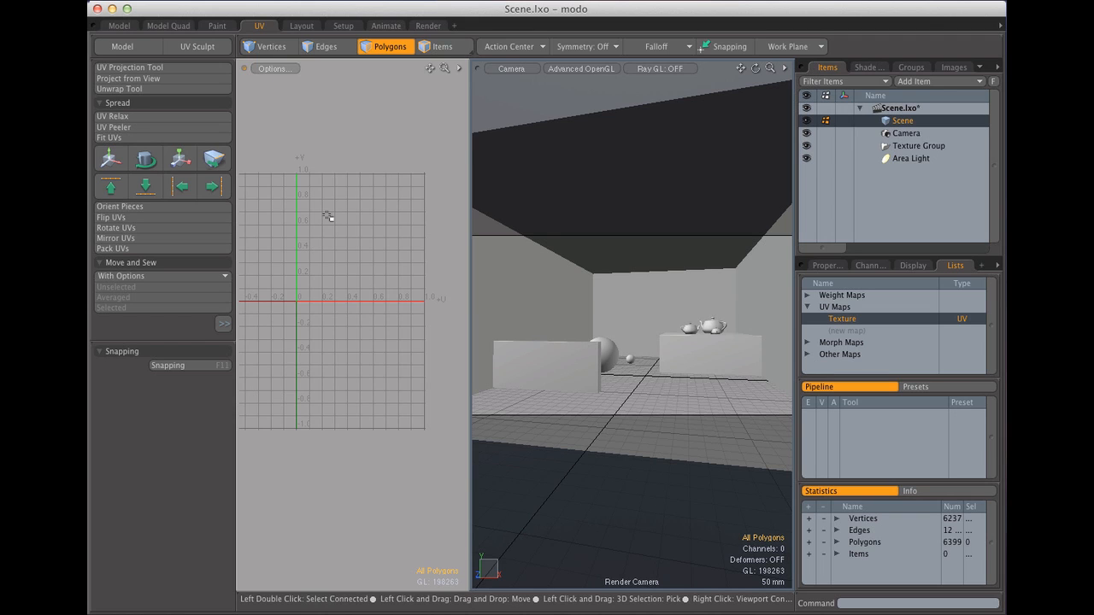
{"action": "mouse_move", "coordinate": [410, 224]}
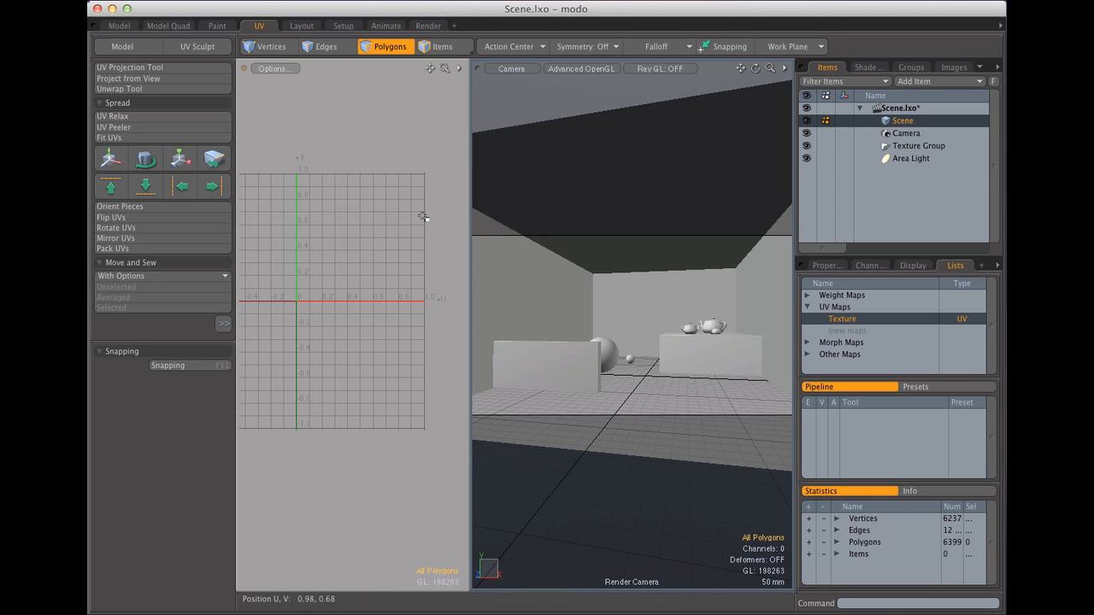
{"action": "mouse_move", "coordinate": [416, 212]}
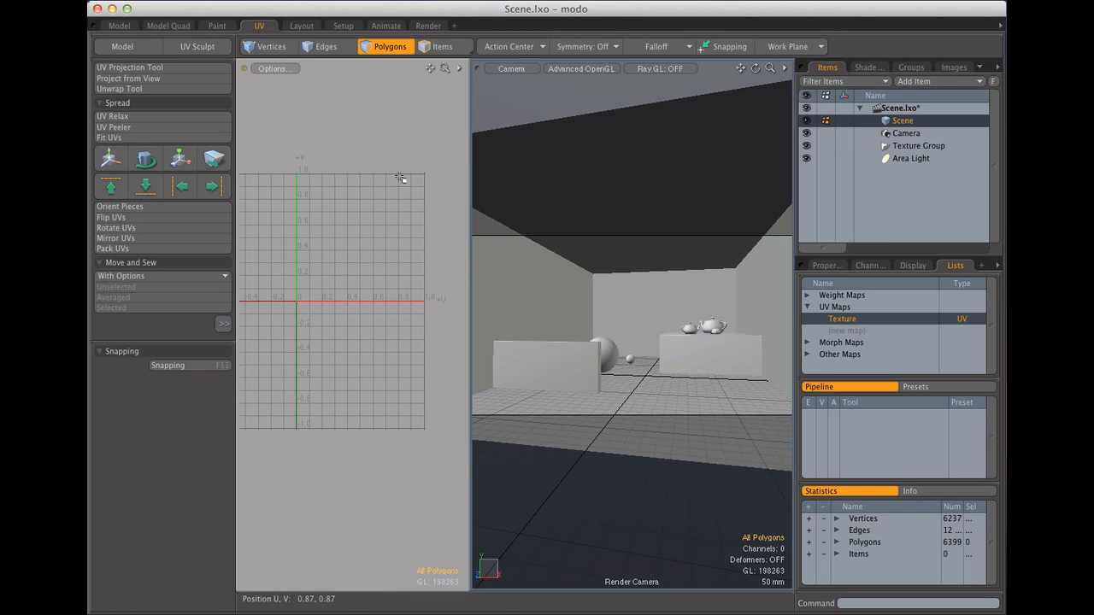
{"action": "mouse_move", "coordinate": [356, 162]}
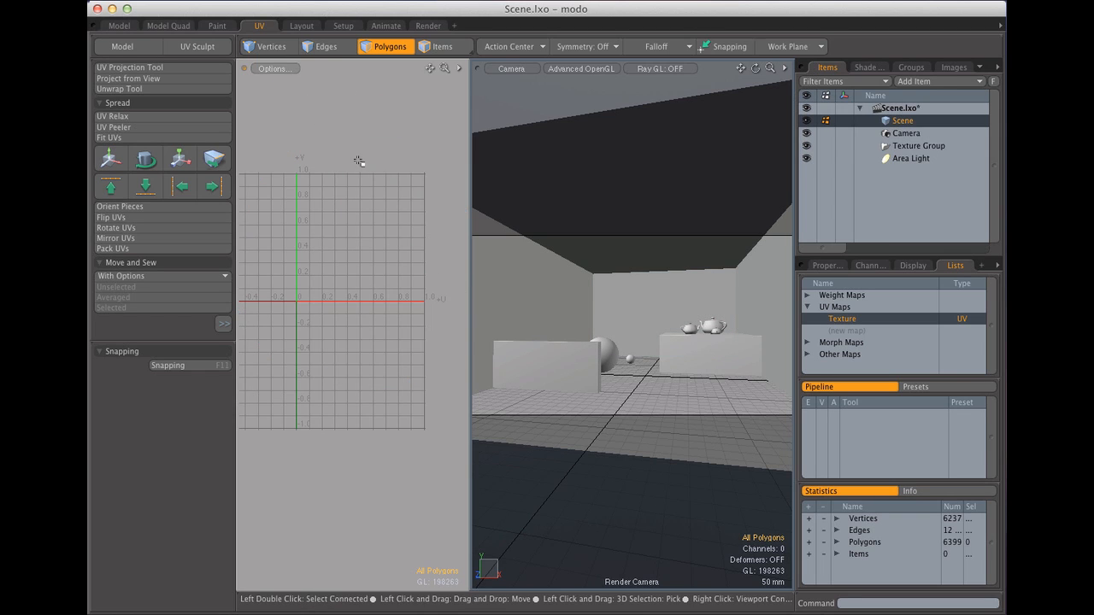
- Run a camera render of the room and save the Render Frame result as an image
{"action": "left_click", "coordinate": [425, 24]}
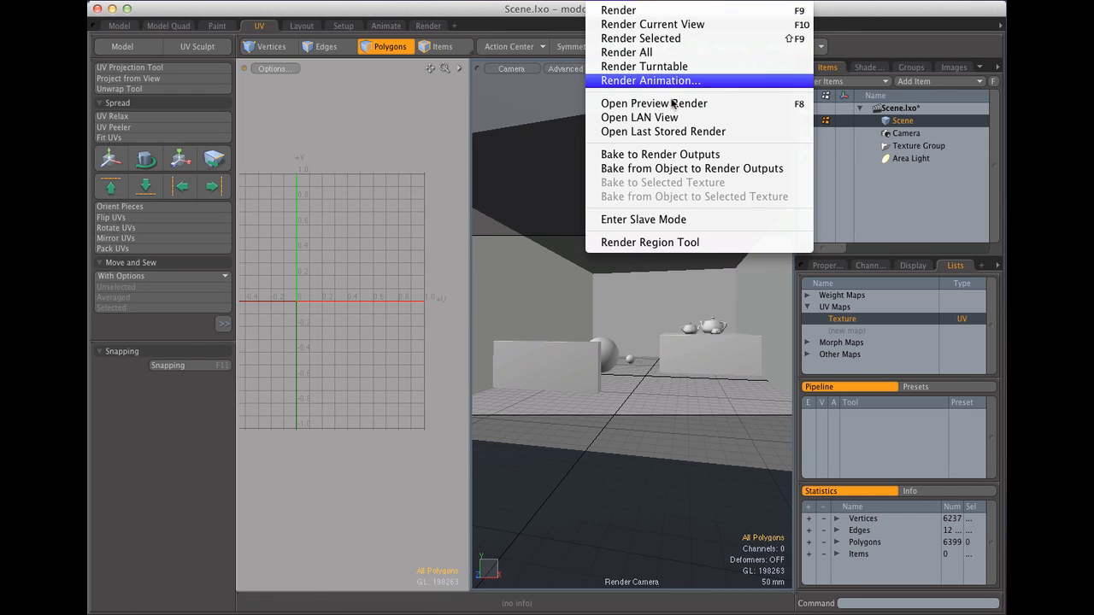
{"action": "left_click", "coordinate": [621, 10]}
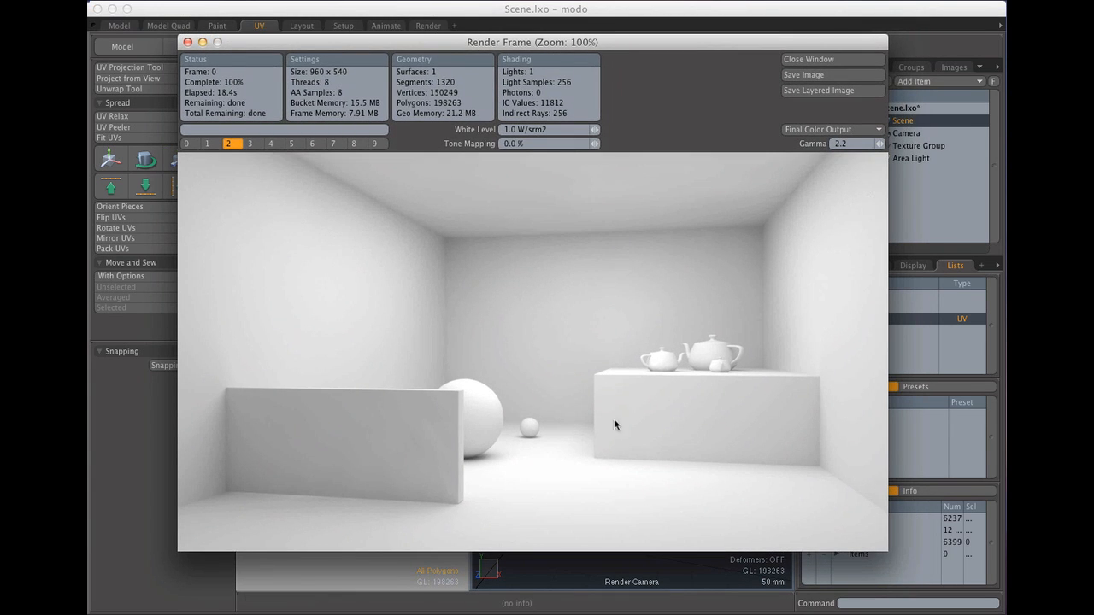
{"action": "mouse_move", "coordinate": [806, 418]}
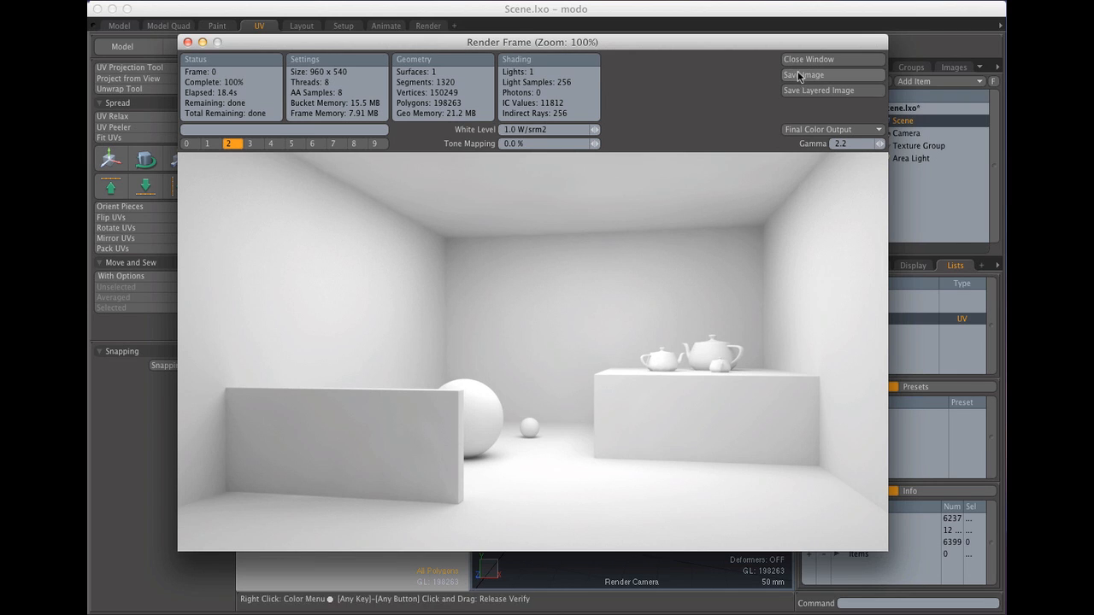
{"action": "left_click", "coordinate": [832, 59]}
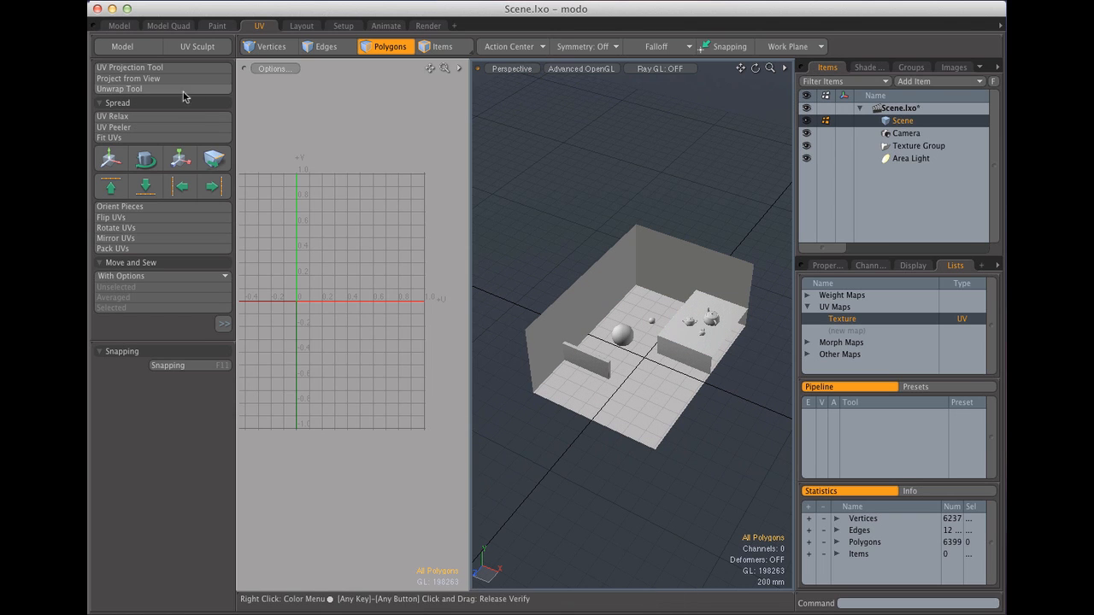
- Project Atlas UVs over the whole room with the UV Projection Tool, then pick the back wall
{"action": "left_click", "coordinate": [125, 68]}
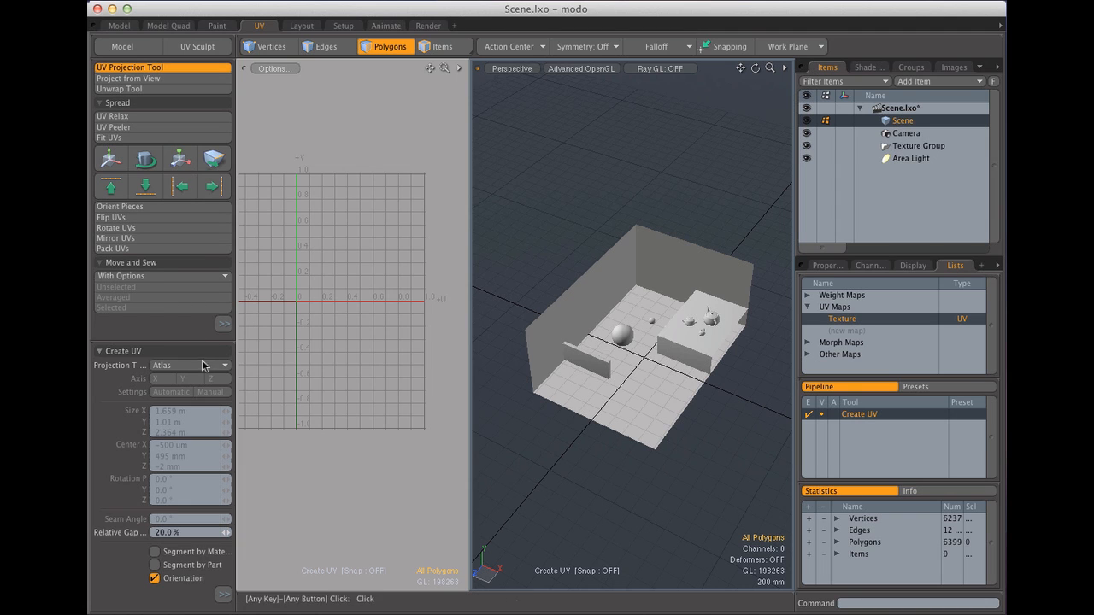
{"action": "mouse_move", "coordinate": [229, 352]}
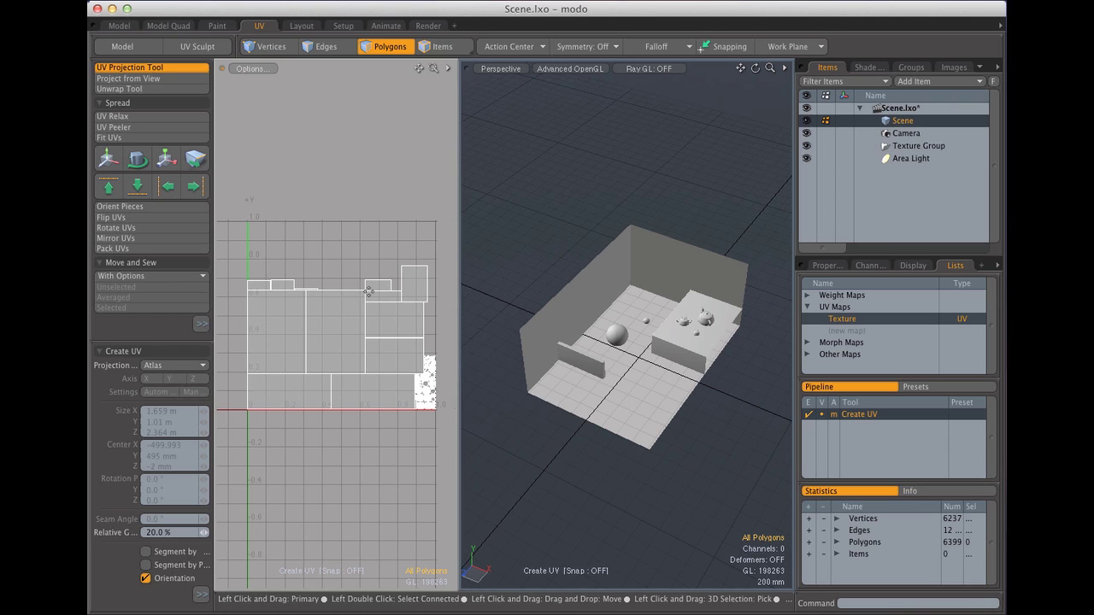
{"action": "mouse_move", "coordinate": [365, 283]}
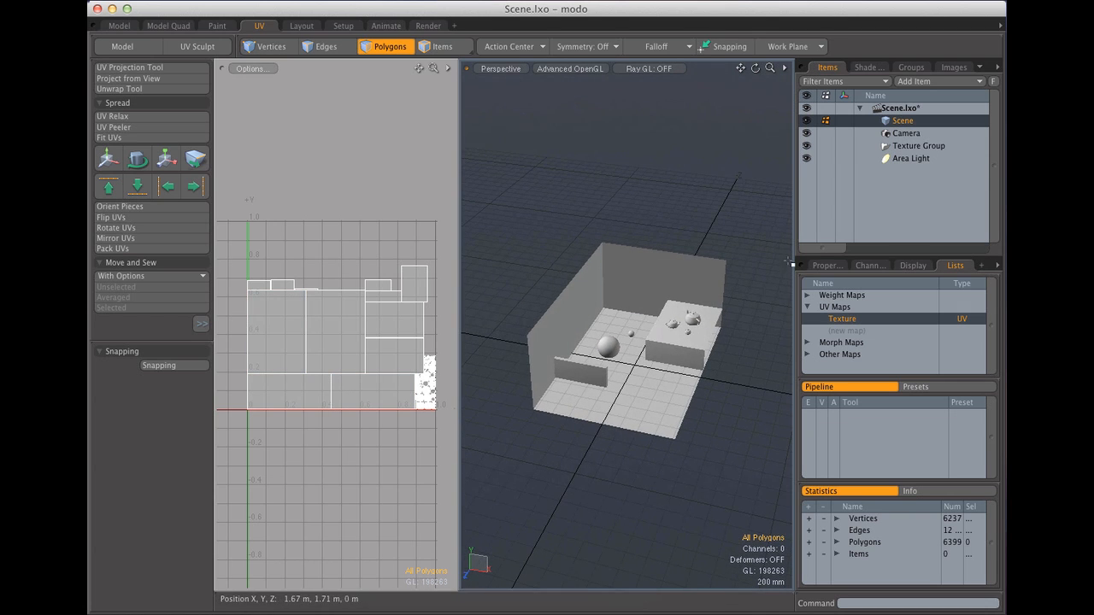
{"action": "mouse_move", "coordinate": [589, 230]}
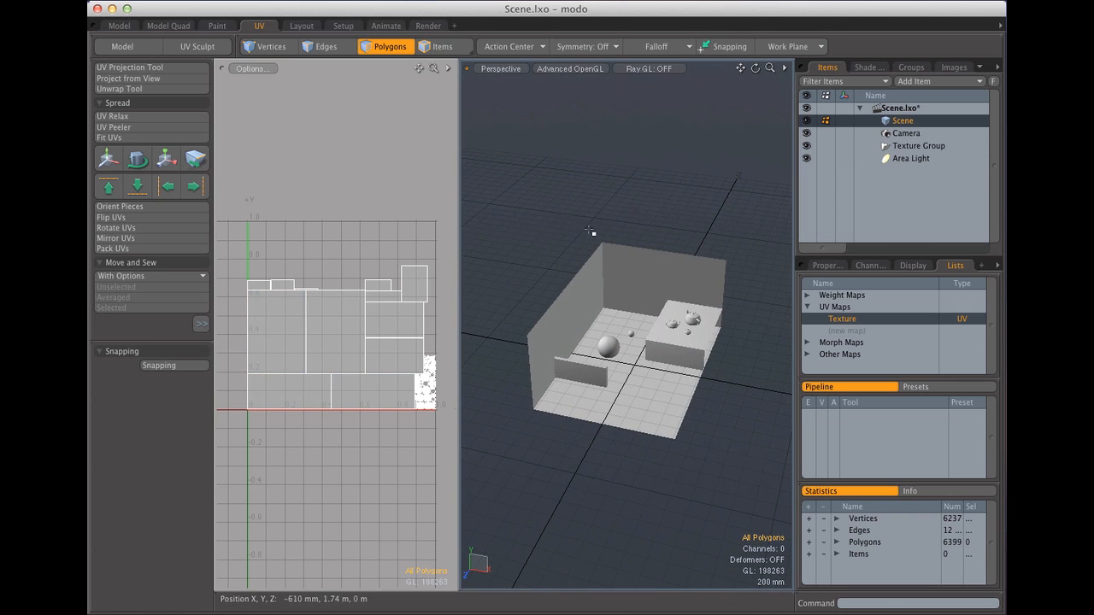
{"action": "mouse_move", "coordinate": [399, 317]}
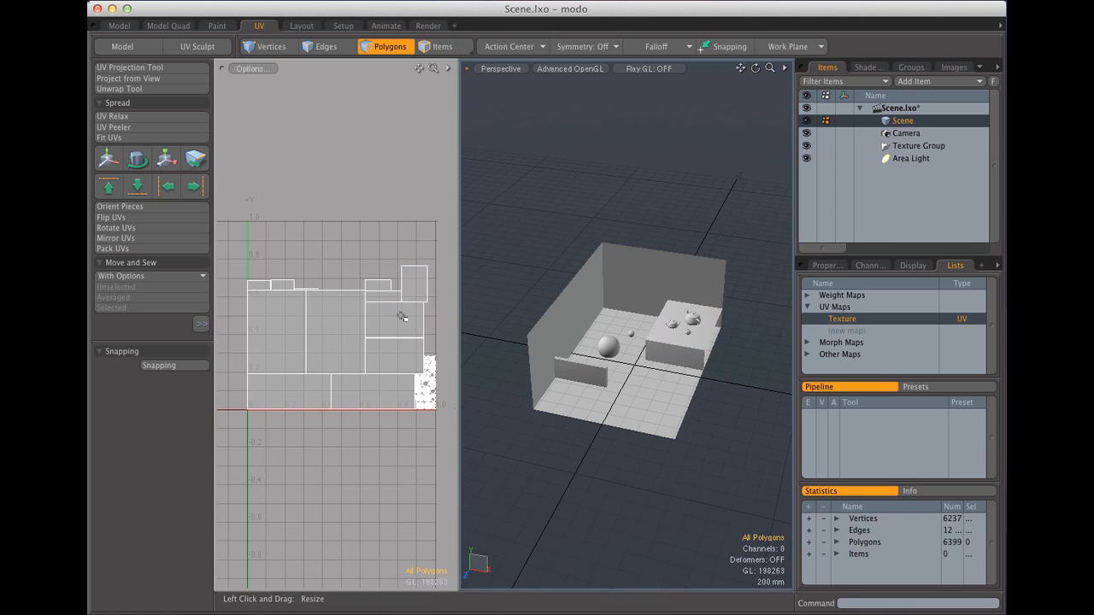
{"action": "left_click", "coordinate": [651, 265]}
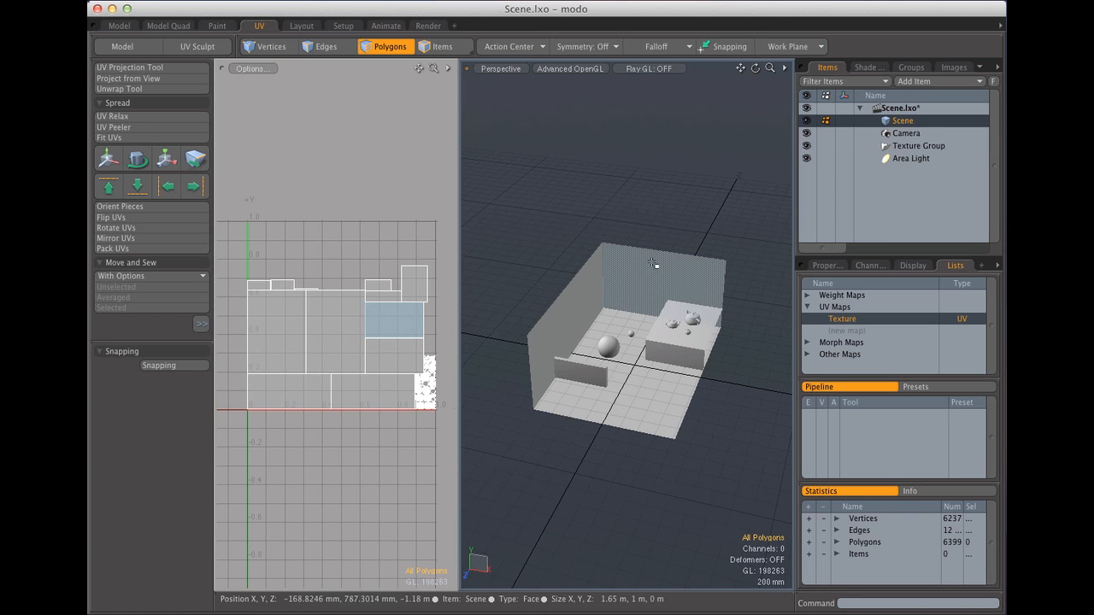
- Add an Ambient Occlusion Output layer under Render in the Shader Tree and show its properties
{"action": "left_click", "coordinate": [868, 67]}
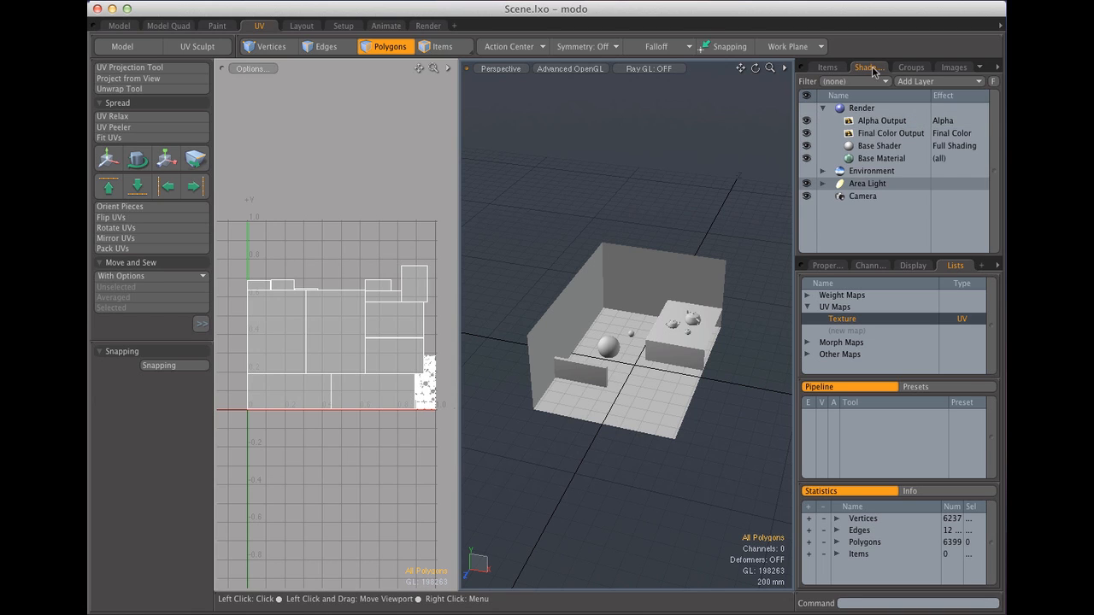
{"action": "left_click", "coordinate": [860, 108]}
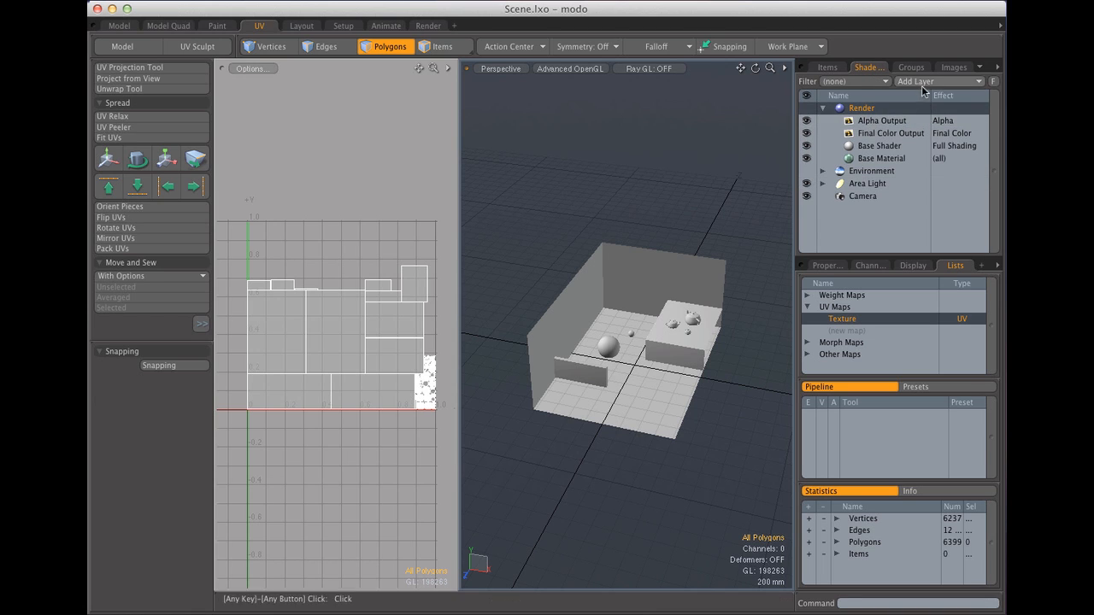
{"action": "left_click", "coordinate": [938, 81]}
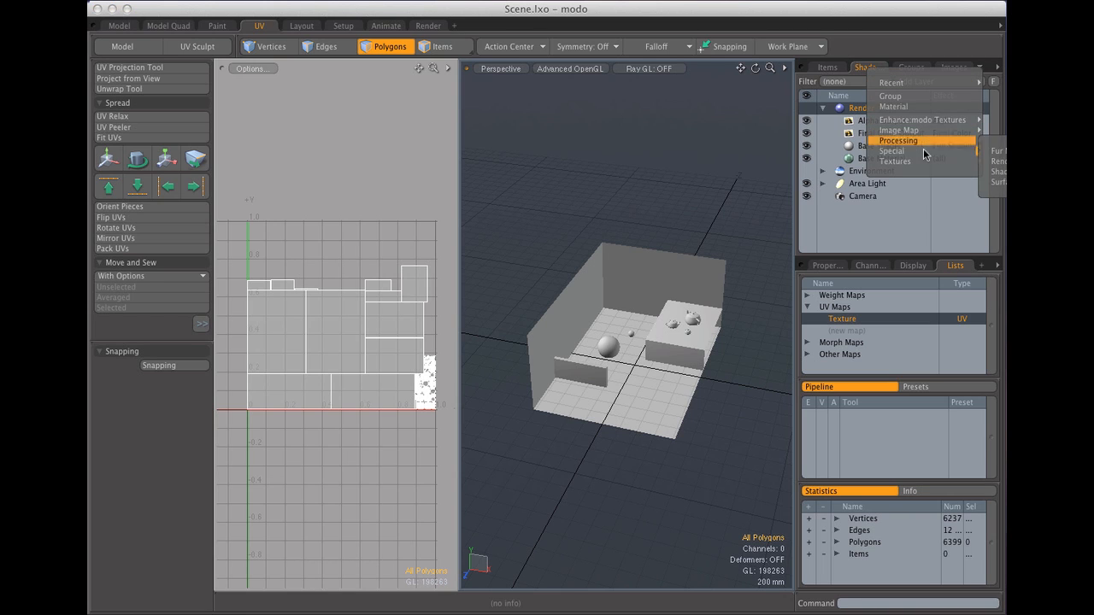
{"action": "mouse_move", "coordinate": [923, 152]}
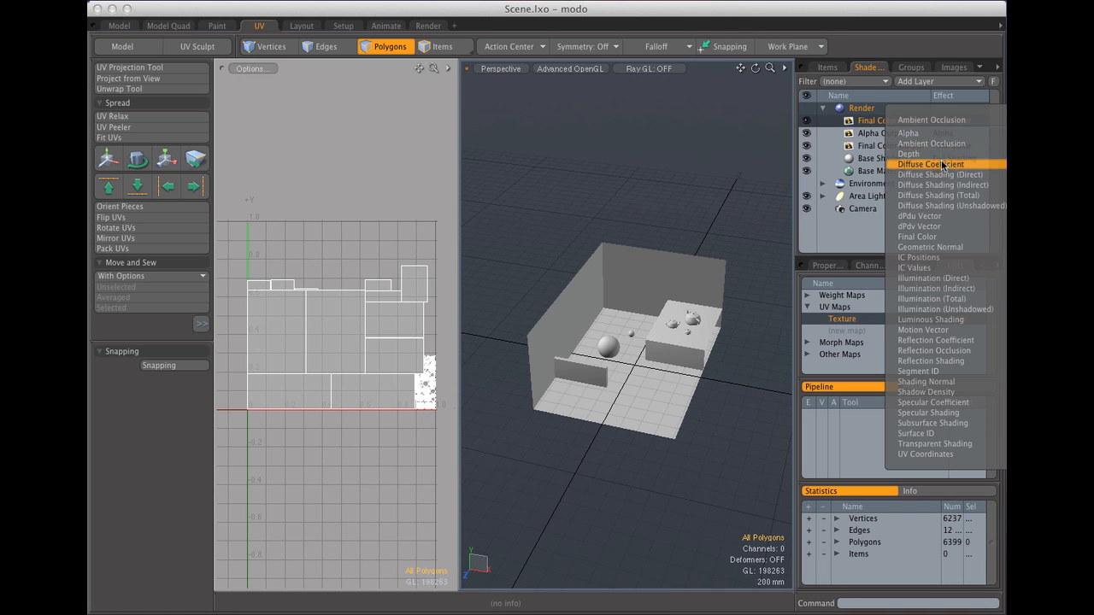
{"action": "left_click", "coordinate": [929, 120]}
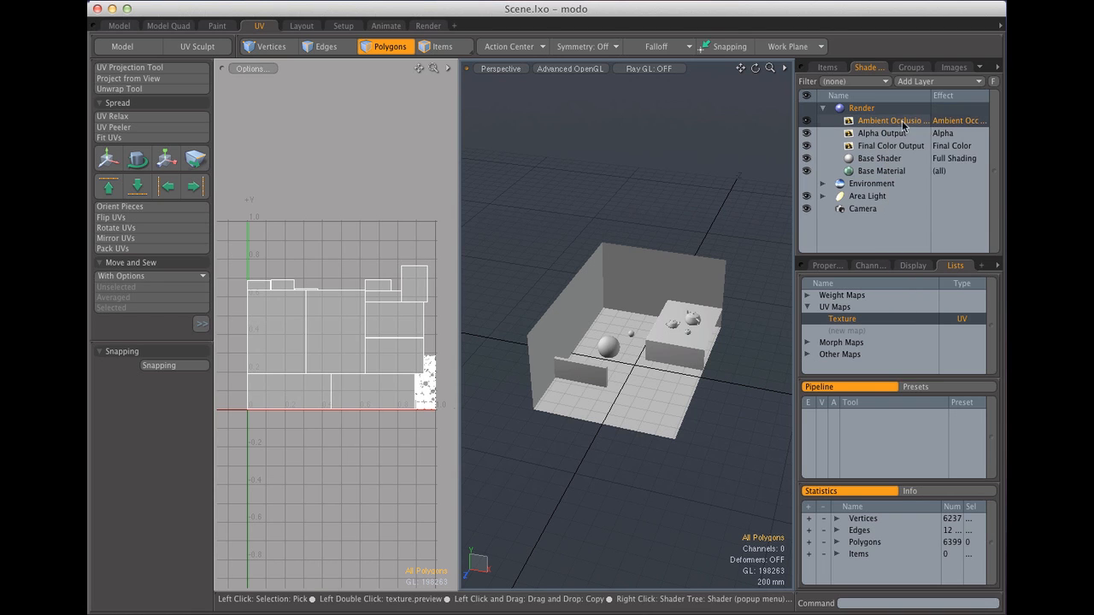
{"action": "left_click", "coordinate": [825, 265]}
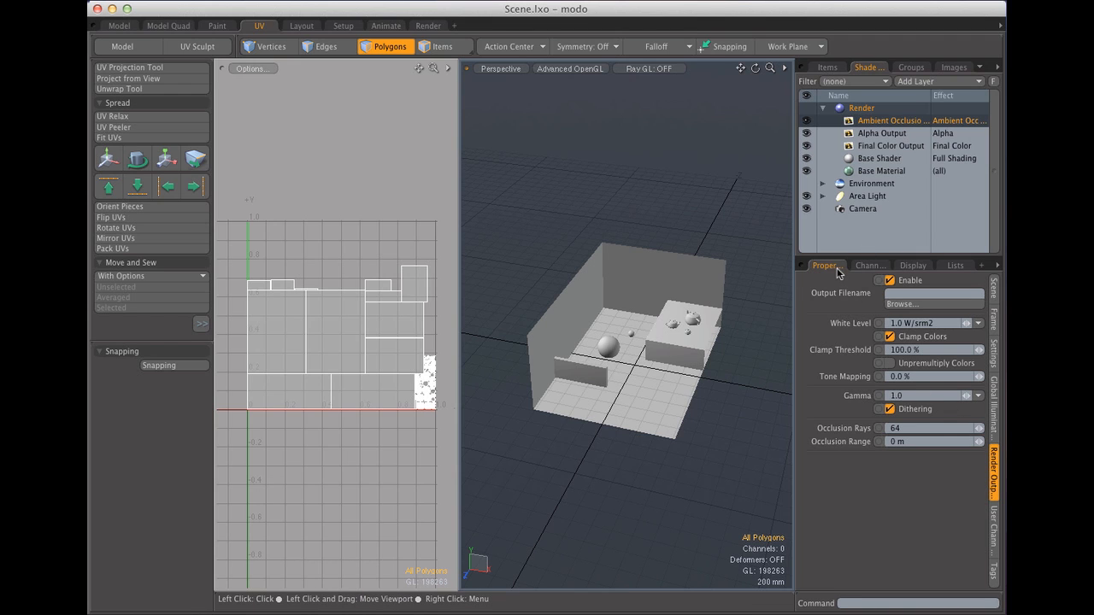
- Switch to the Render layout with its live preview beside the room's camera view
{"action": "left_click", "coordinate": [927, 428]}
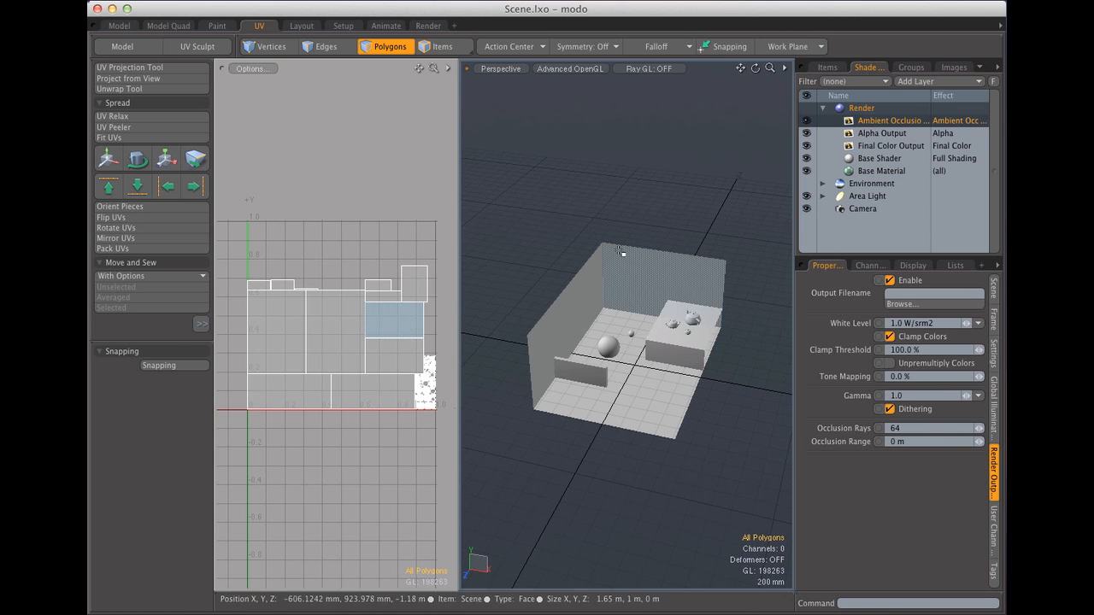
{"action": "left_click", "coordinate": [426, 25]}
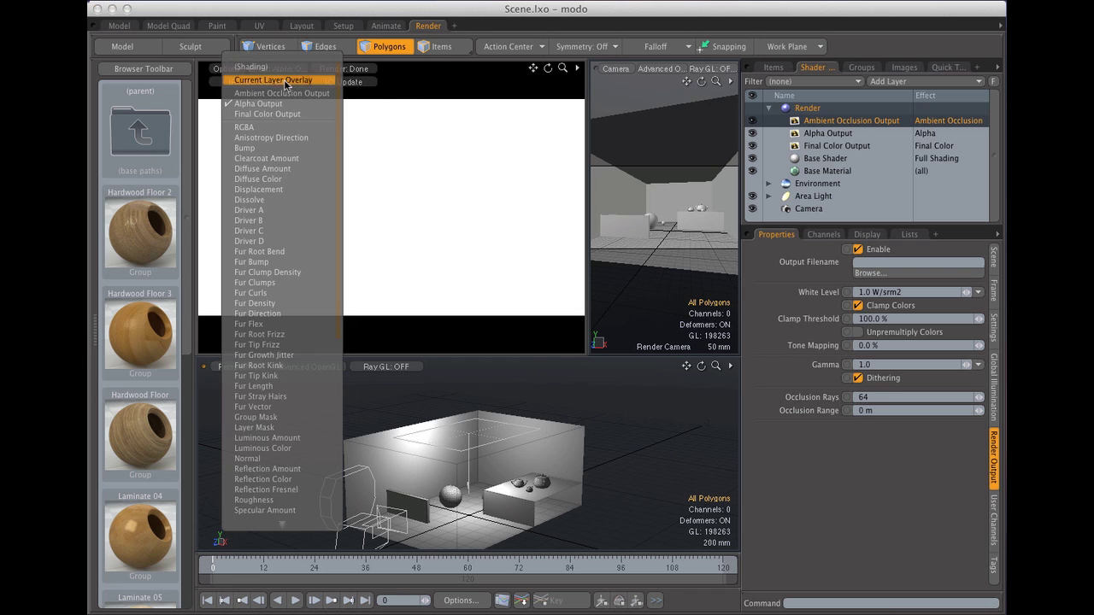
- Set the preview's Effect to Ambient Occlusion Output
{"action": "left_click", "coordinate": [272, 79]}
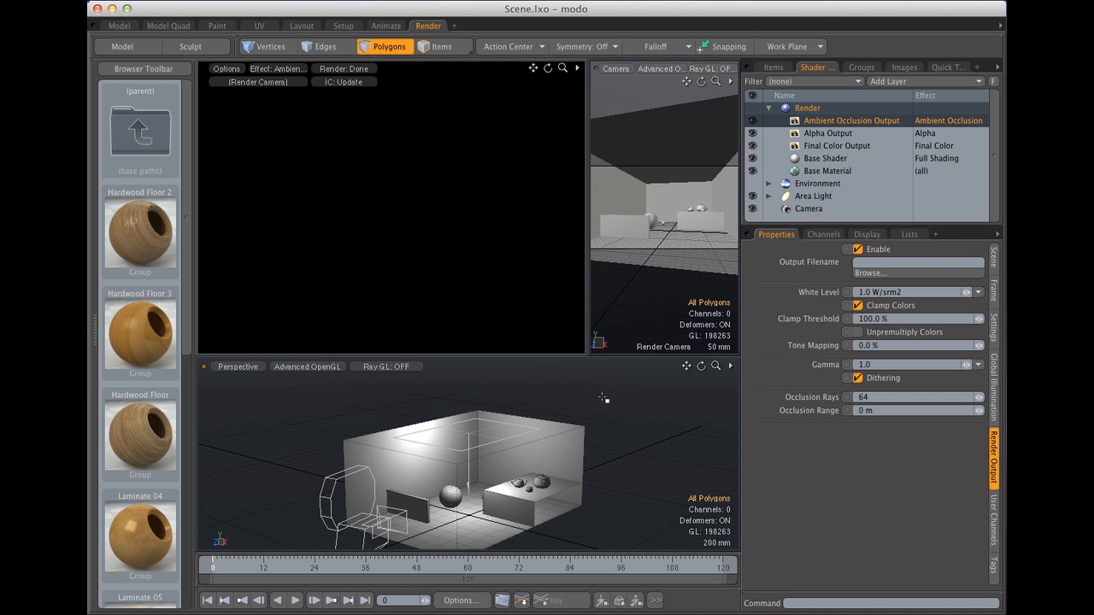
{"action": "mouse_move", "coordinate": [791, 430]}
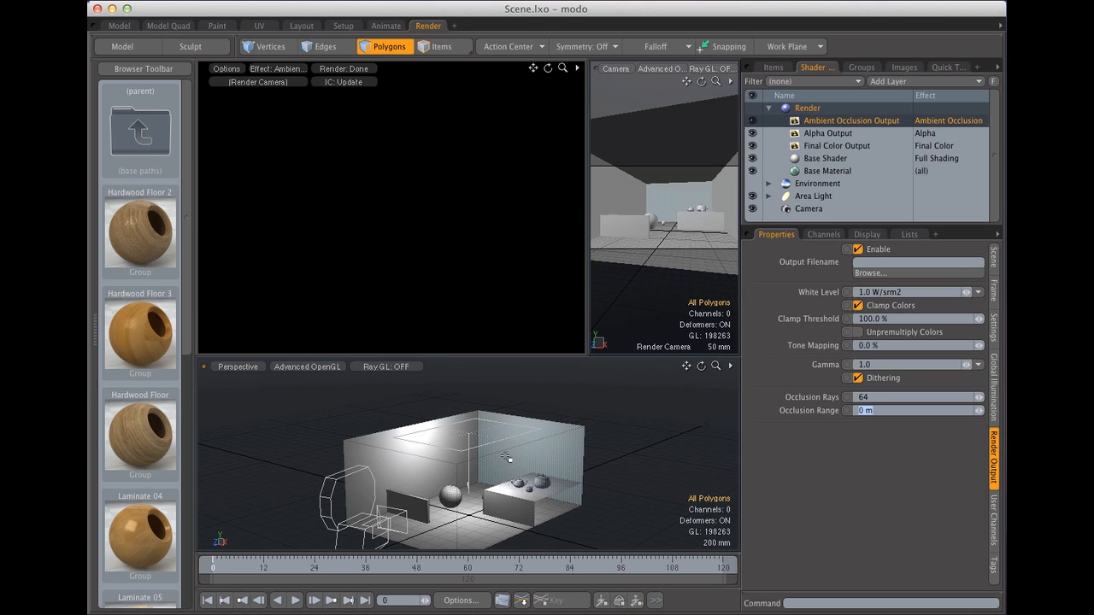
{"action": "mouse_move", "coordinate": [546, 447]}
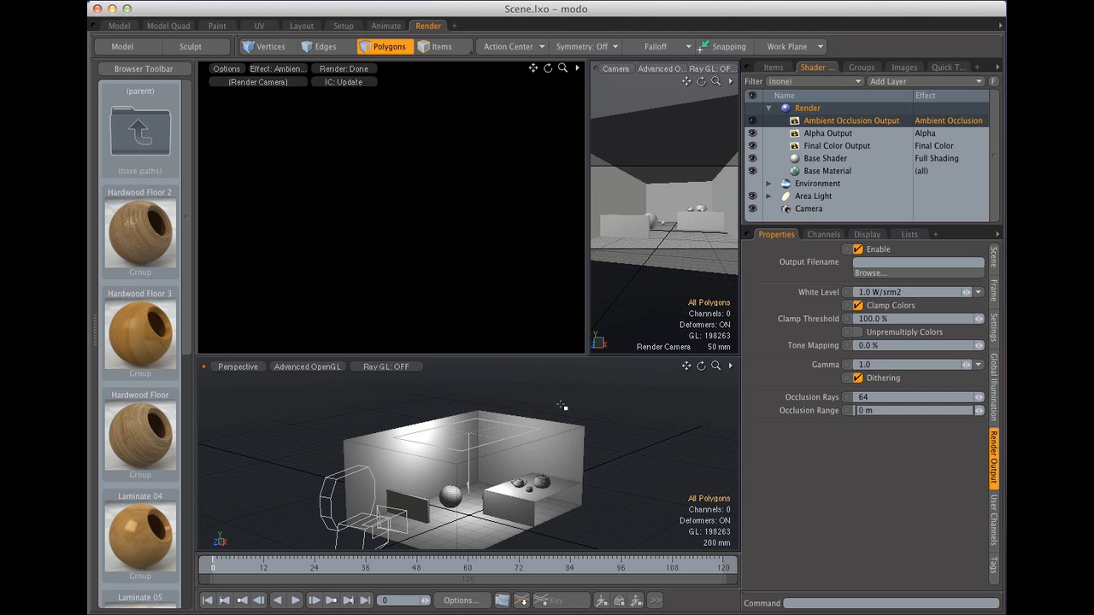
{"action": "mouse_move", "coordinate": [592, 396]}
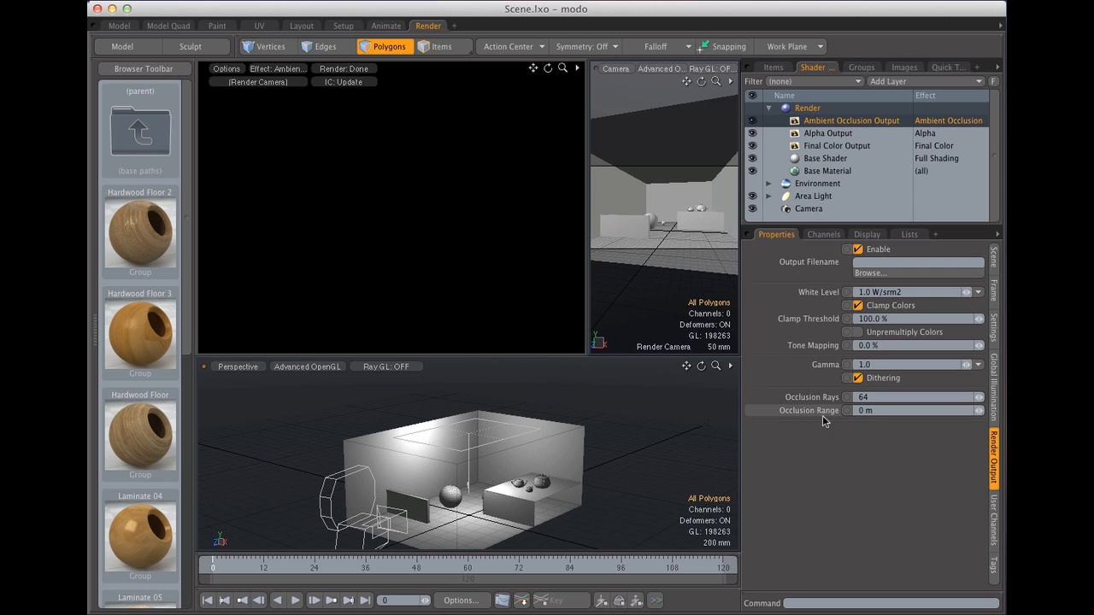
{"action": "mouse_move", "coordinate": [491, 353]}
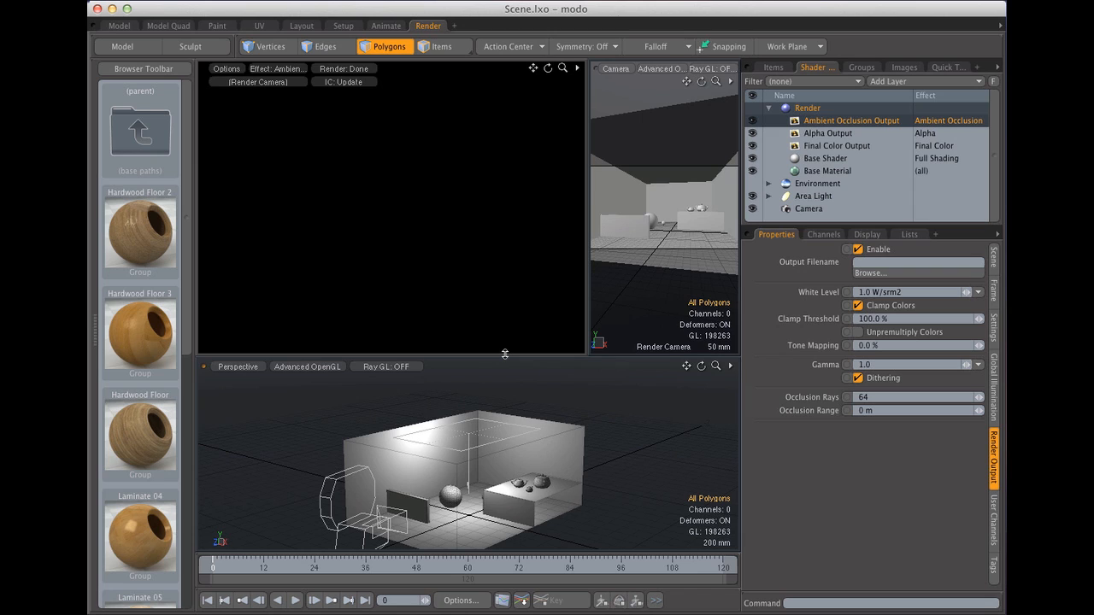
{"action": "mouse_move", "coordinate": [570, 391]}
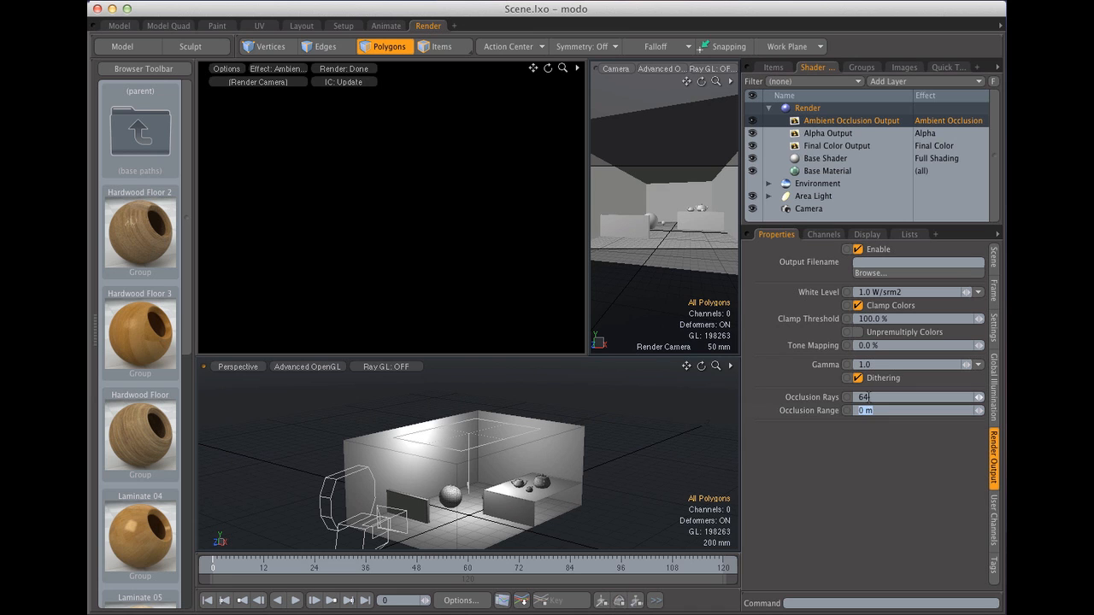
- Enter 500mm as the ambient occlusion output's Occlusion Range
{"action": "type", "text": "500mm"}
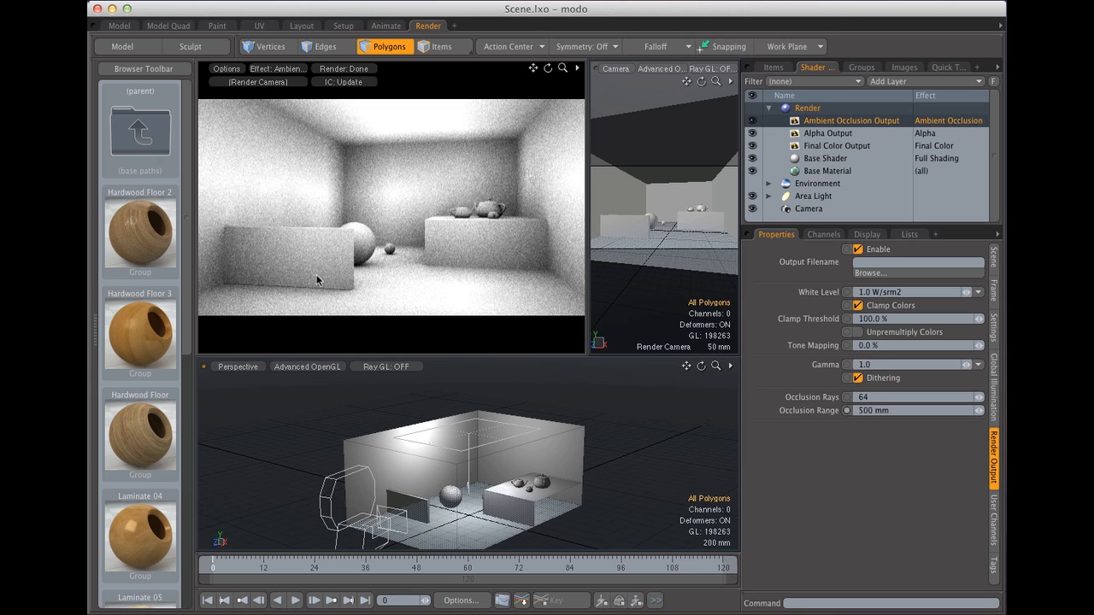
{"action": "mouse_move", "coordinate": [357, 293]}
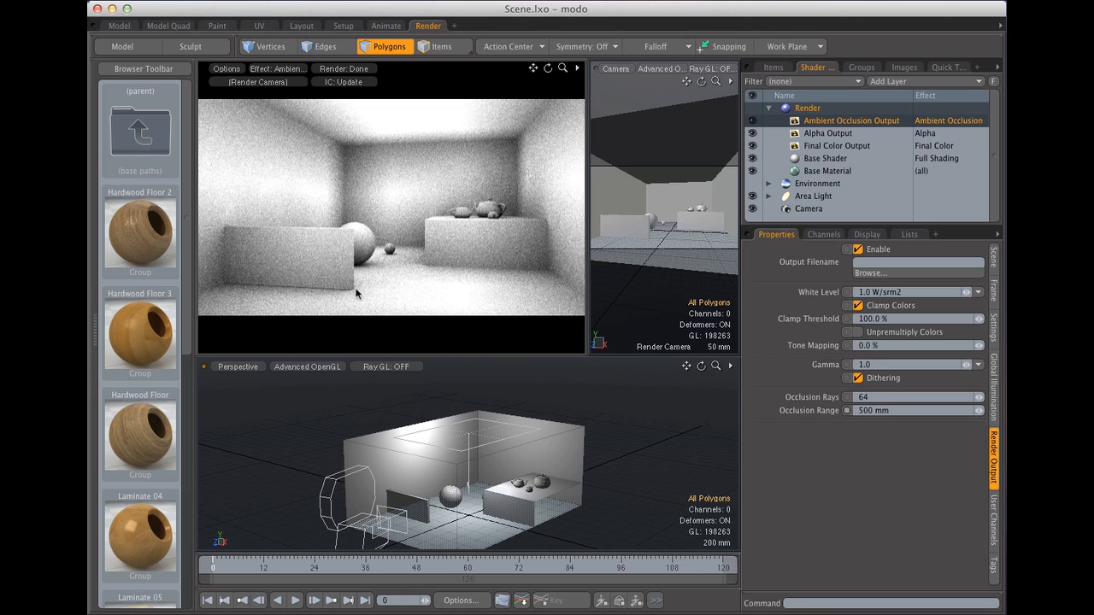
{"action": "mouse_move", "coordinate": [468, 177]}
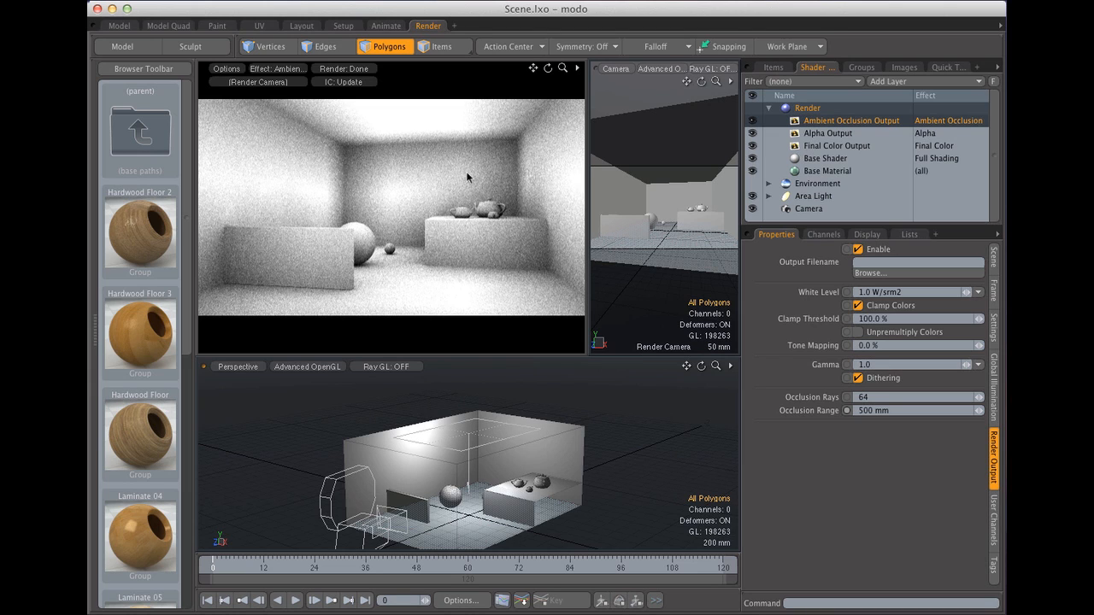
{"action": "mouse_move", "coordinate": [511, 273]}
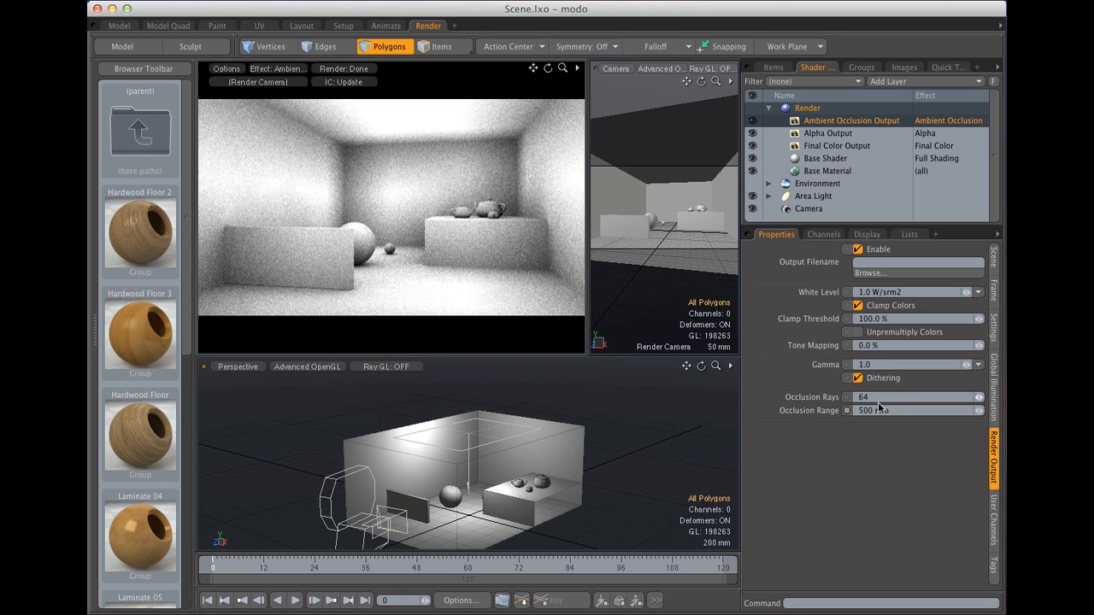
{"action": "mouse_move", "coordinate": [895, 412]}
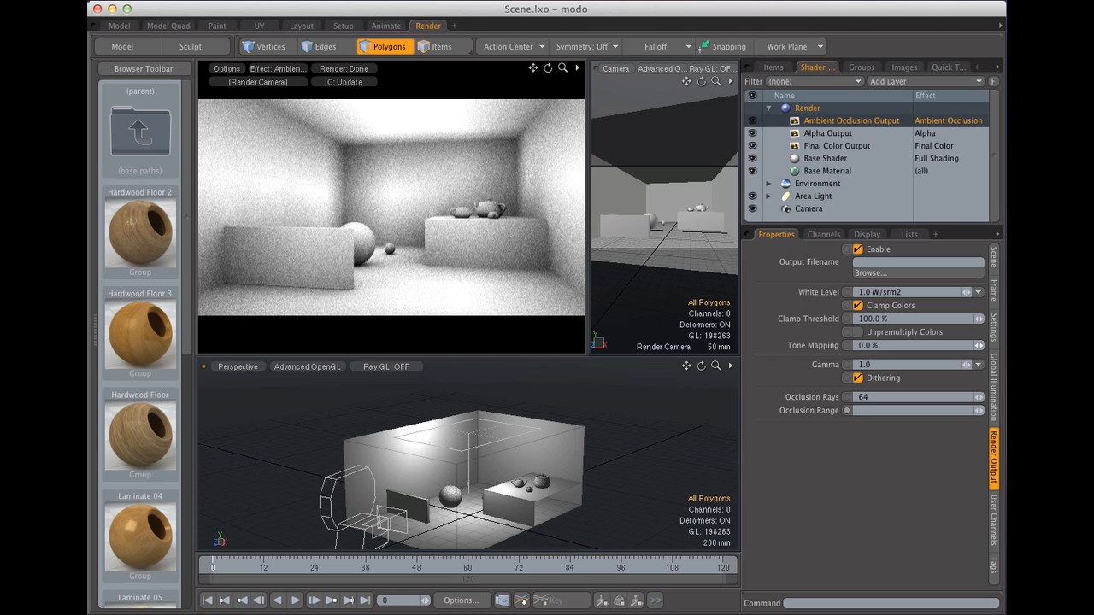
- Change Occlusion Range to 40 mm and Occlusion Rays to 256
{"action": "type", "text": "40 mm"}
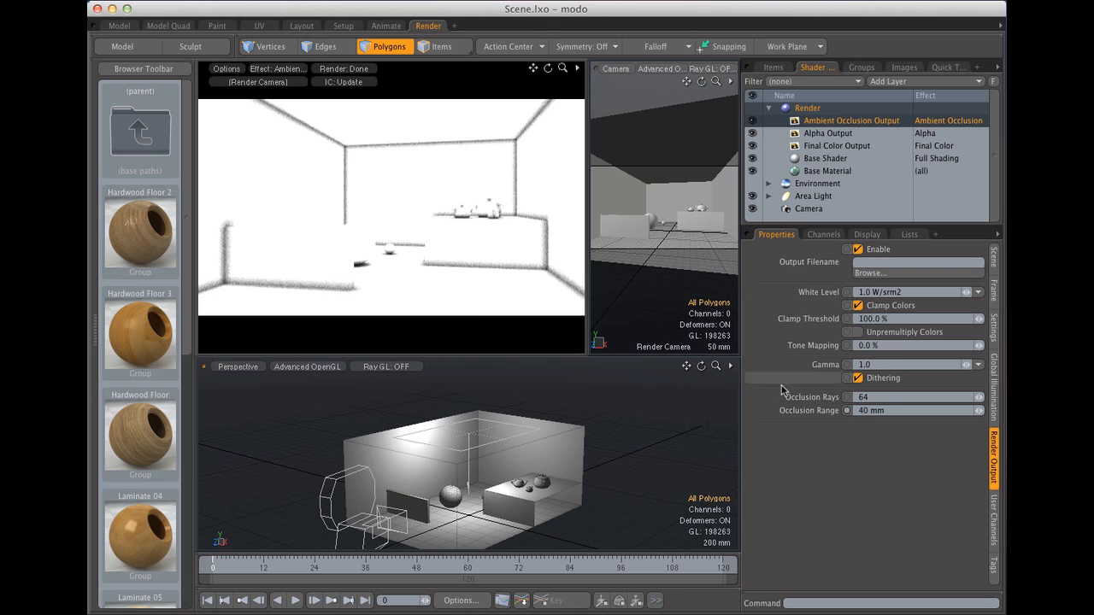
{"action": "mouse_move", "coordinate": [839, 405]}
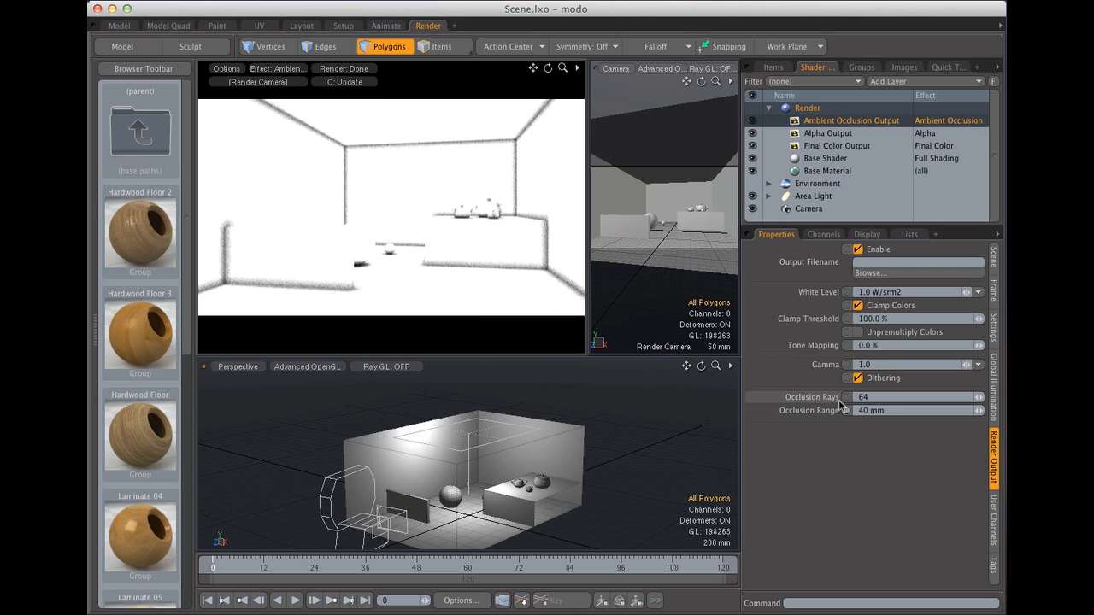
{"action": "mouse_move", "coordinate": [844, 406]}
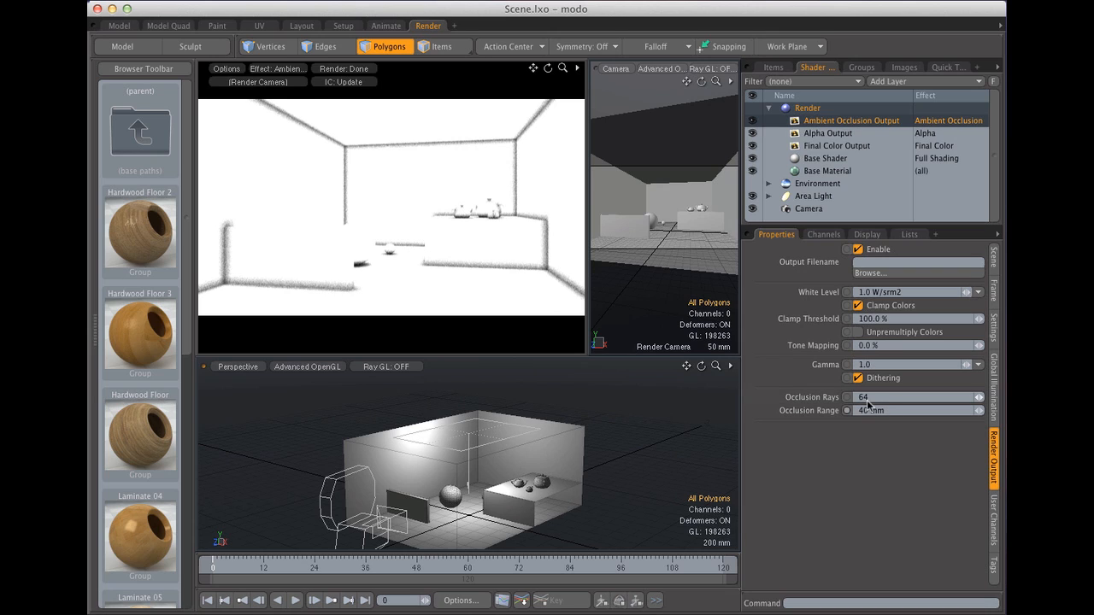
{"action": "mouse_move", "coordinate": [880, 404]}
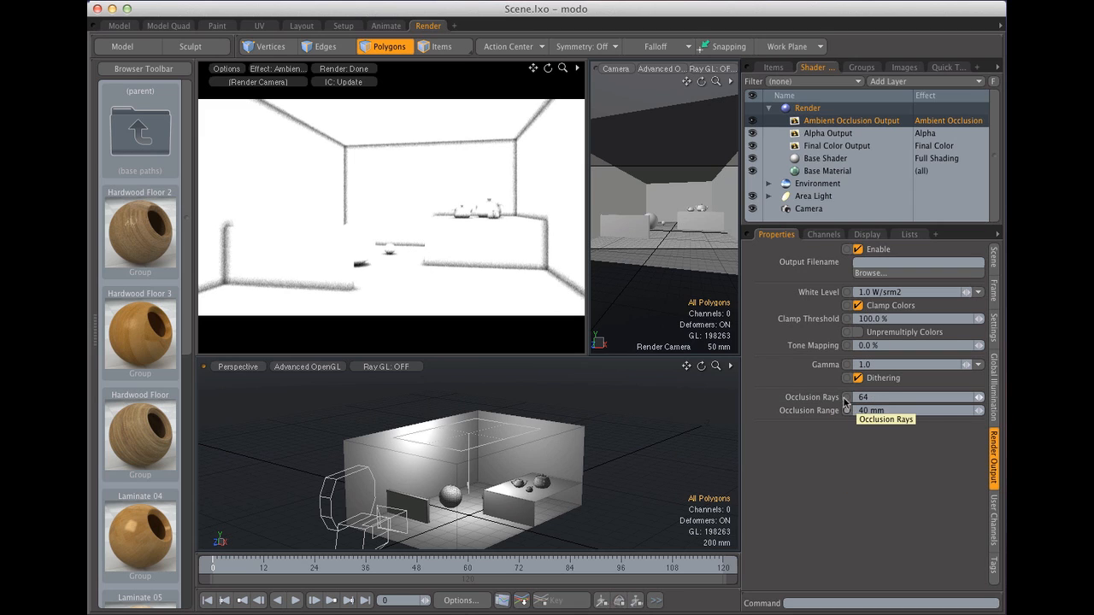
{"action": "mouse_move", "coordinate": [254, 296]}
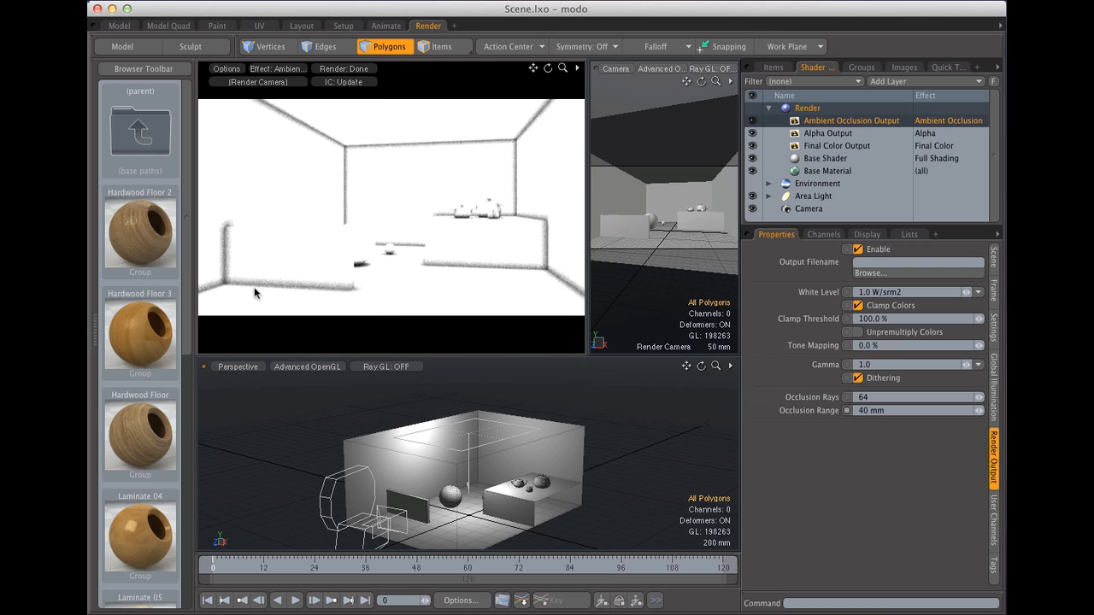
{"action": "mouse_move", "coordinate": [803, 395]}
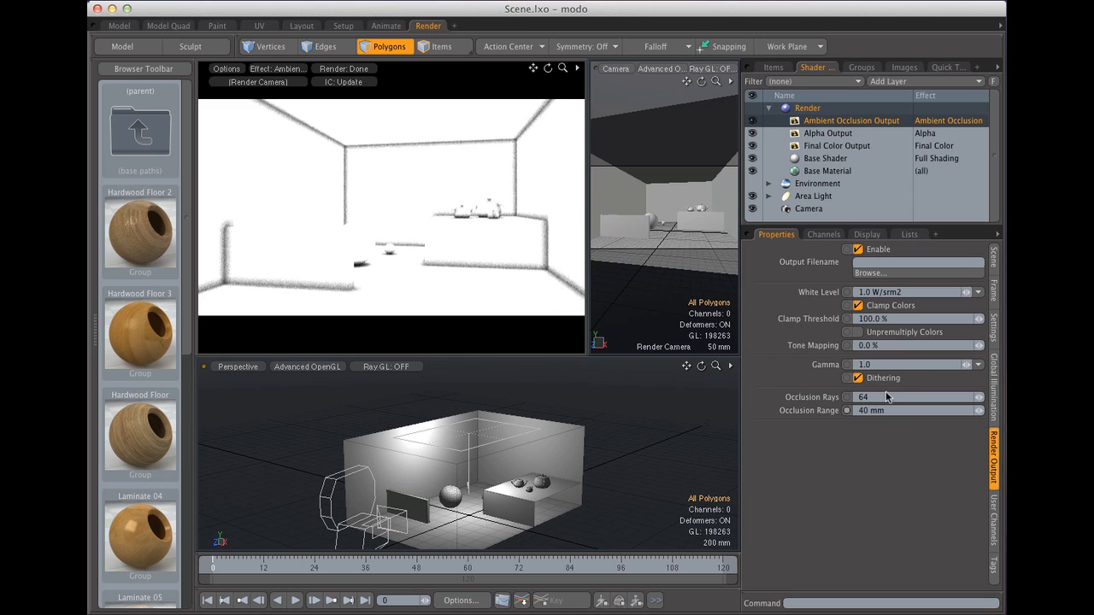
{"action": "mouse_move", "coordinate": [889, 399]}
{"action": "type", "text": "256"}
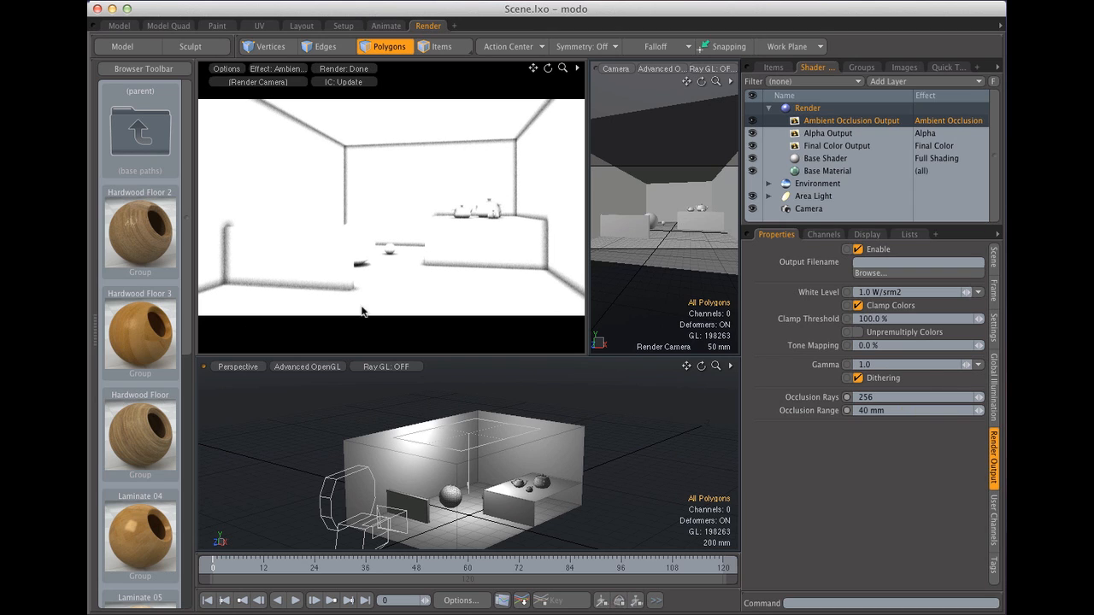
{"action": "mouse_move", "coordinate": [879, 399]}
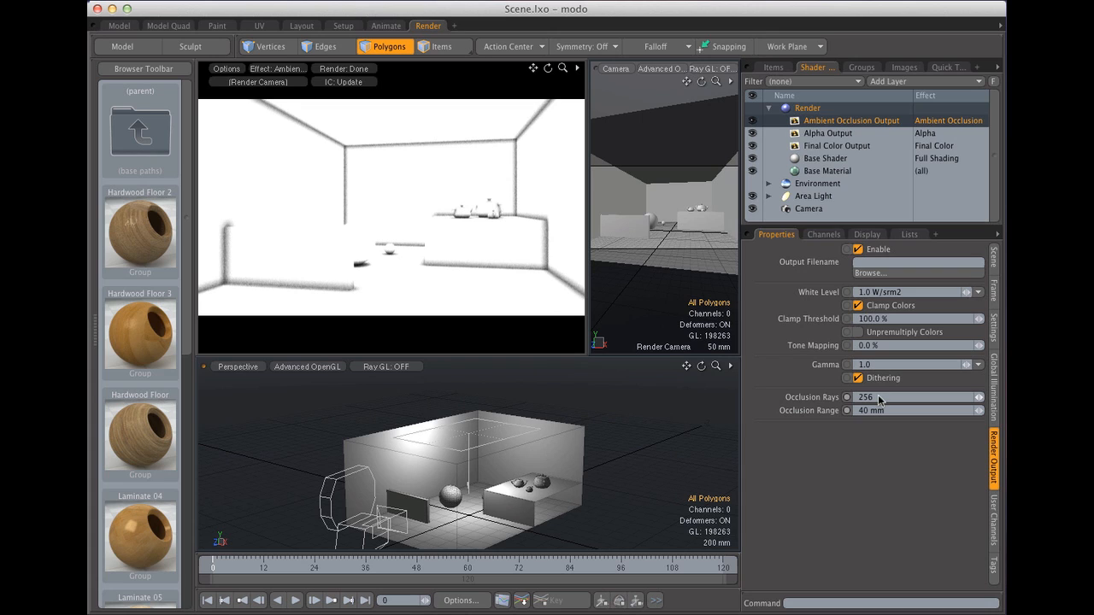
{"action": "mouse_move", "coordinate": [879, 399]}
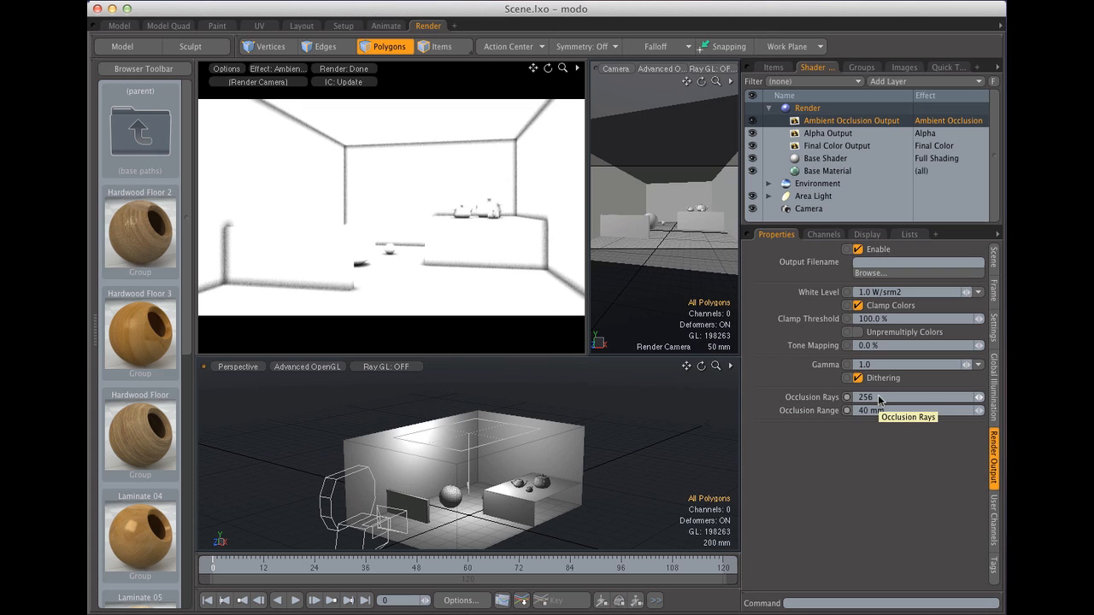
{"action": "mouse_move", "coordinate": [875, 382]}
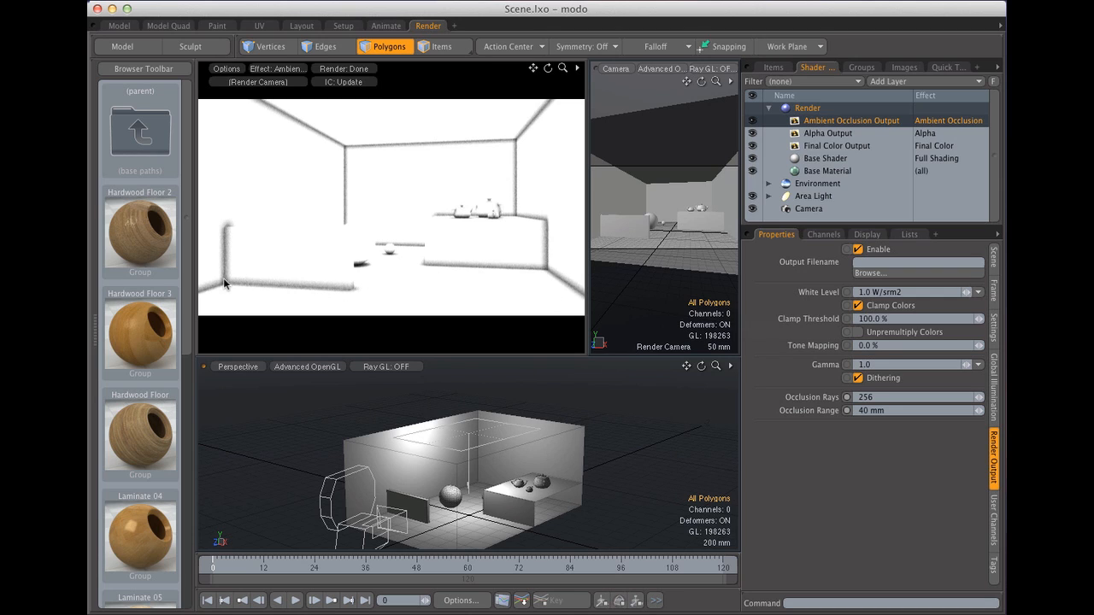
{"action": "mouse_move", "coordinate": [478, 292]}
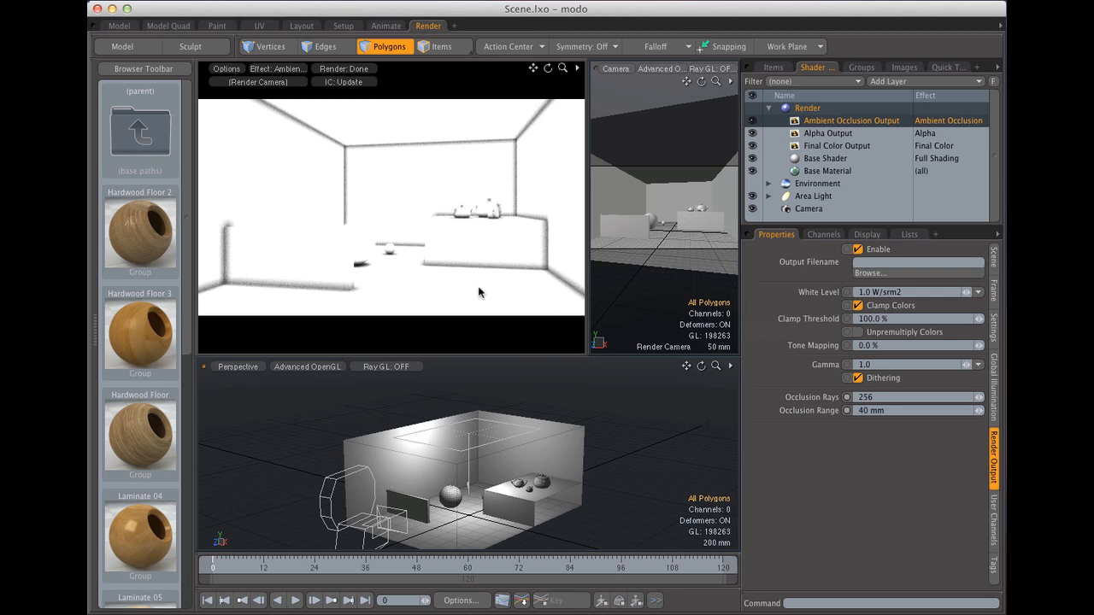
{"action": "mouse_move", "coordinate": [284, 142]}
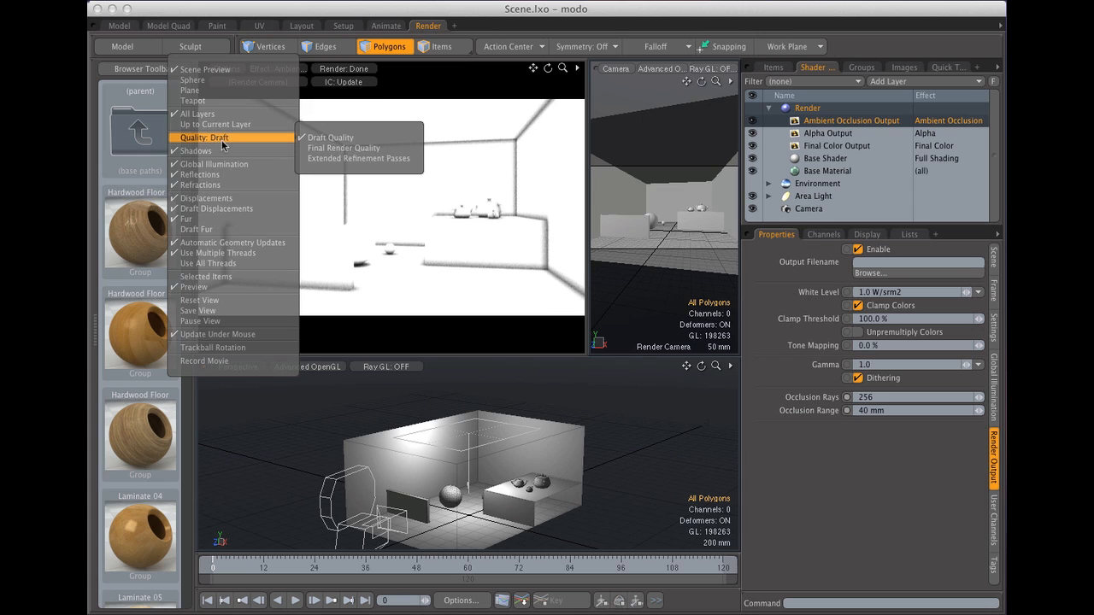
{"action": "mouse_move", "coordinate": [342, 147]}
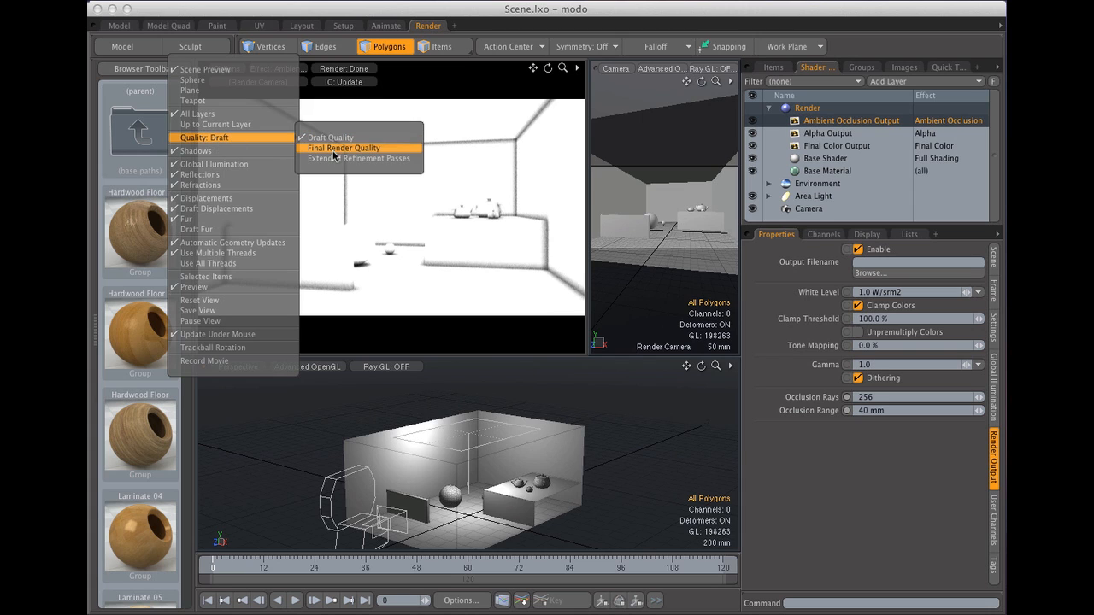
- Set the preview to Final Render Quality and toggle Shadows in its Options menu
{"action": "left_click", "coordinate": [344, 148]}
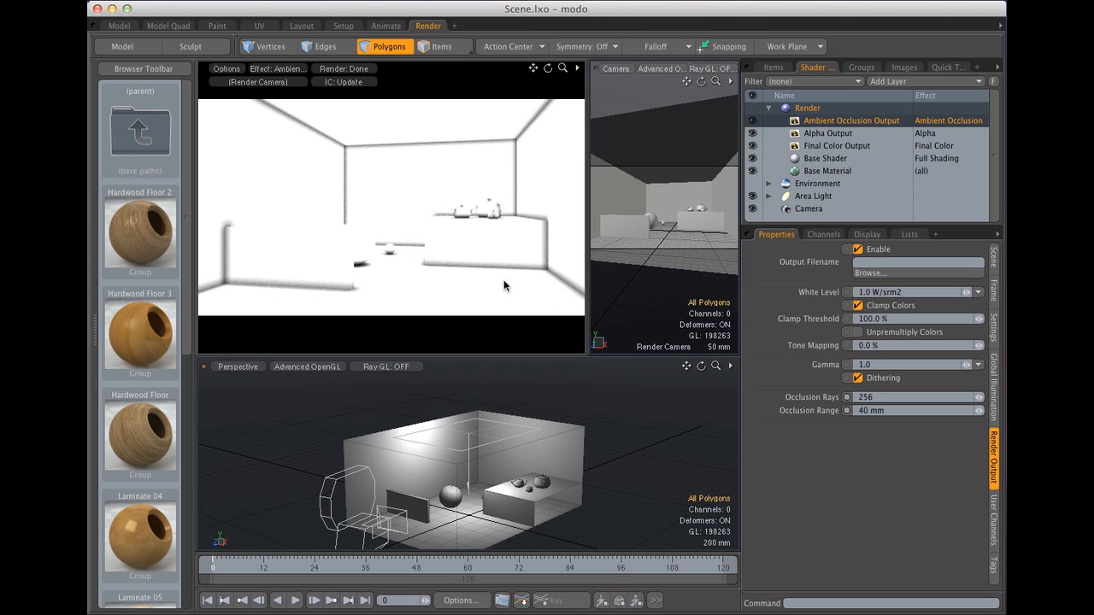
{"action": "mouse_move", "coordinate": [325, 291]}
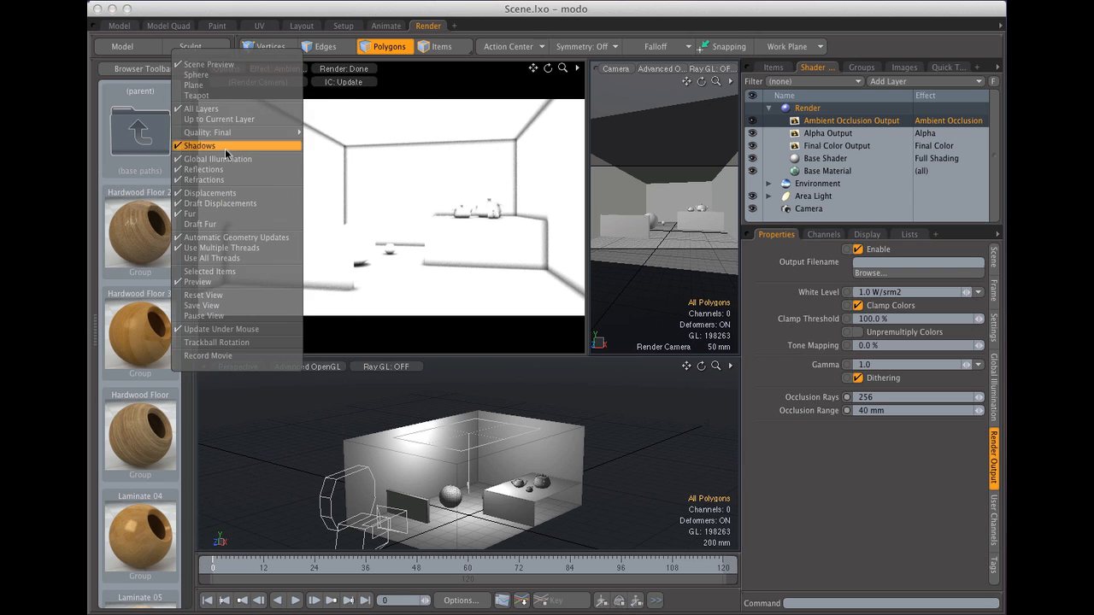
{"action": "left_click", "coordinate": [199, 145]}
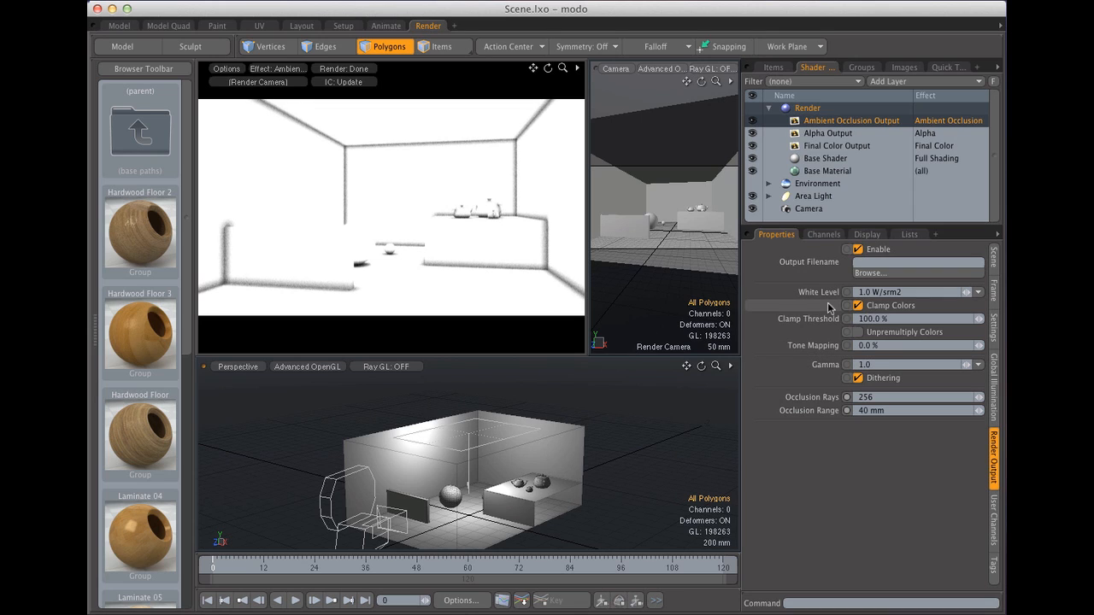
{"action": "mouse_move", "coordinate": [827, 307]}
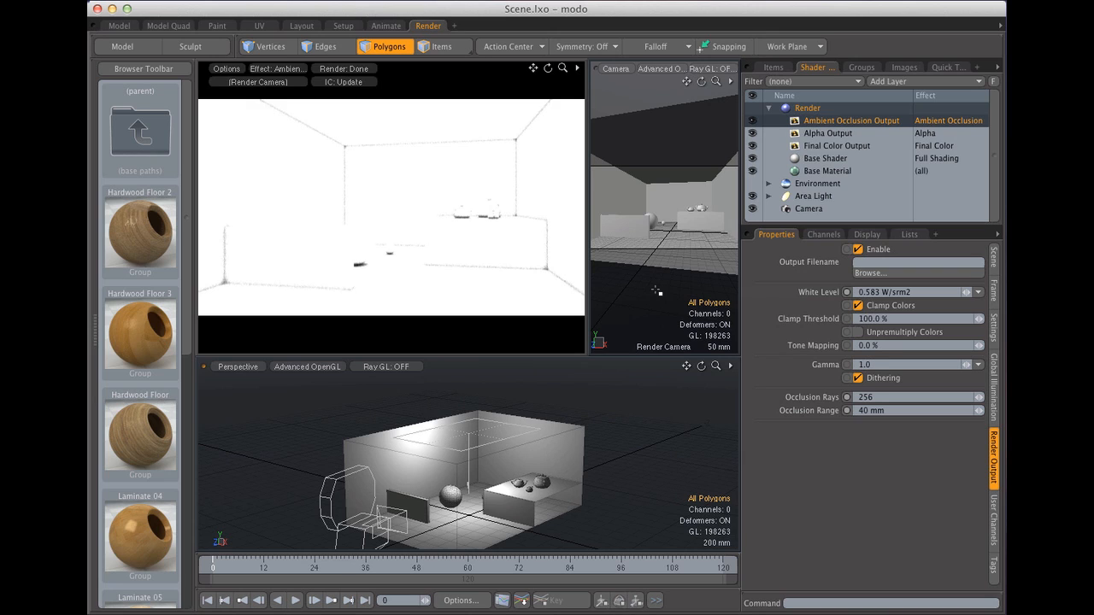
{"action": "mouse_move", "coordinate": [572, 300]}
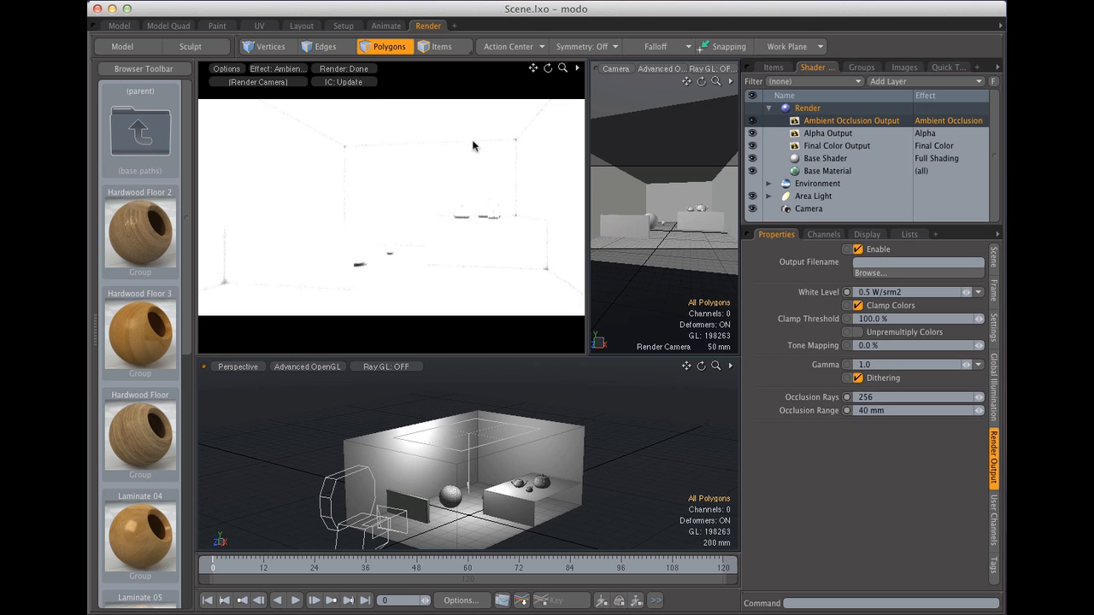
{"action": "left_click", "coordinate": [910, 292]}
{"action": "type", "text": "1."}
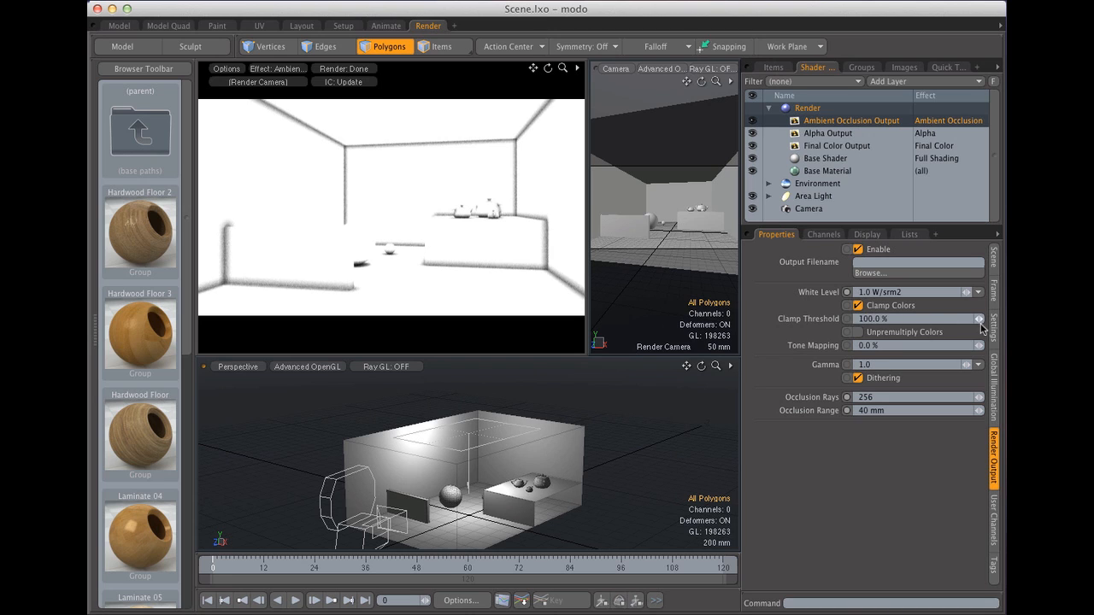
- Lower the occlusion output's Clamp Threshold to 75% and uncheck Clamp Colors
{"action": "left_click_drag", "start_coordinate": [940, 318], "coordinate": [892, 318]}
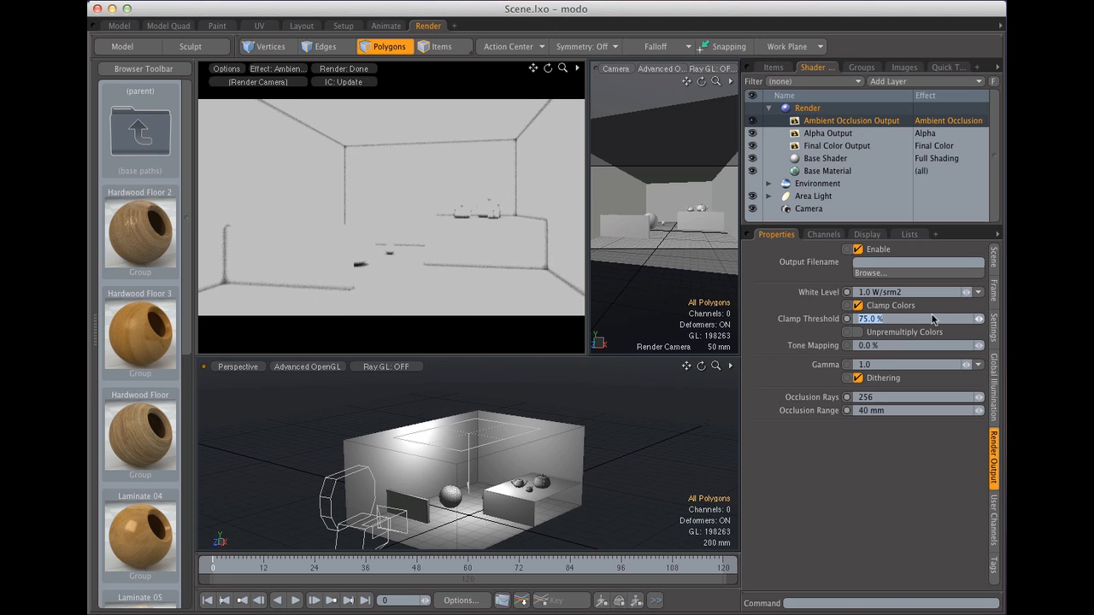
{"action": "left_click", "coordinate": [856, 305]}
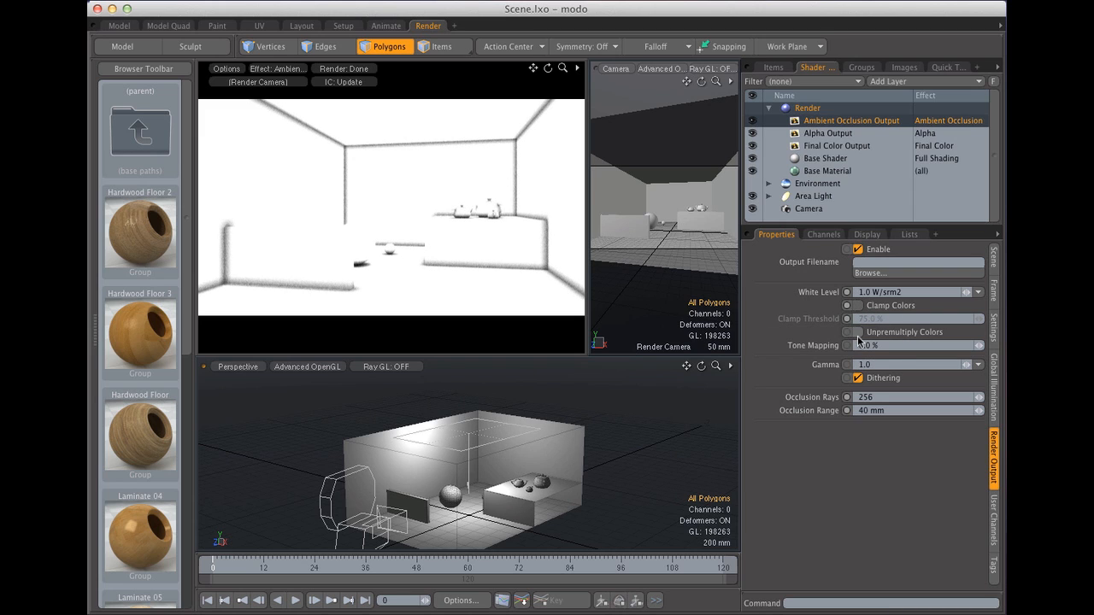
{"action": "left_click", "coordinate": [856, 332]}
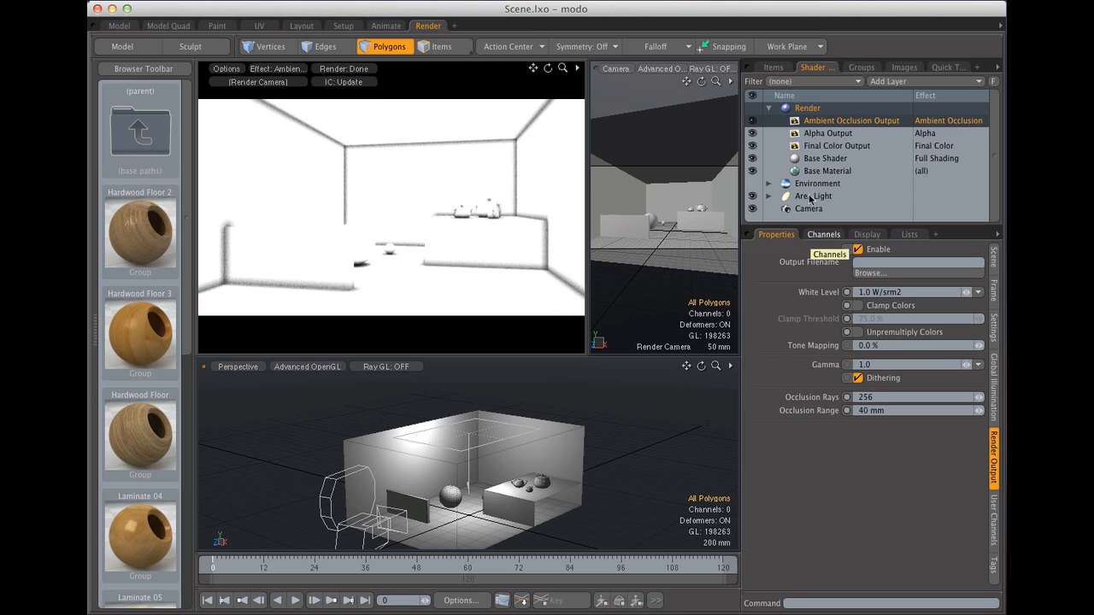
{"action": "left_click", "coordinate": [827, 132]}
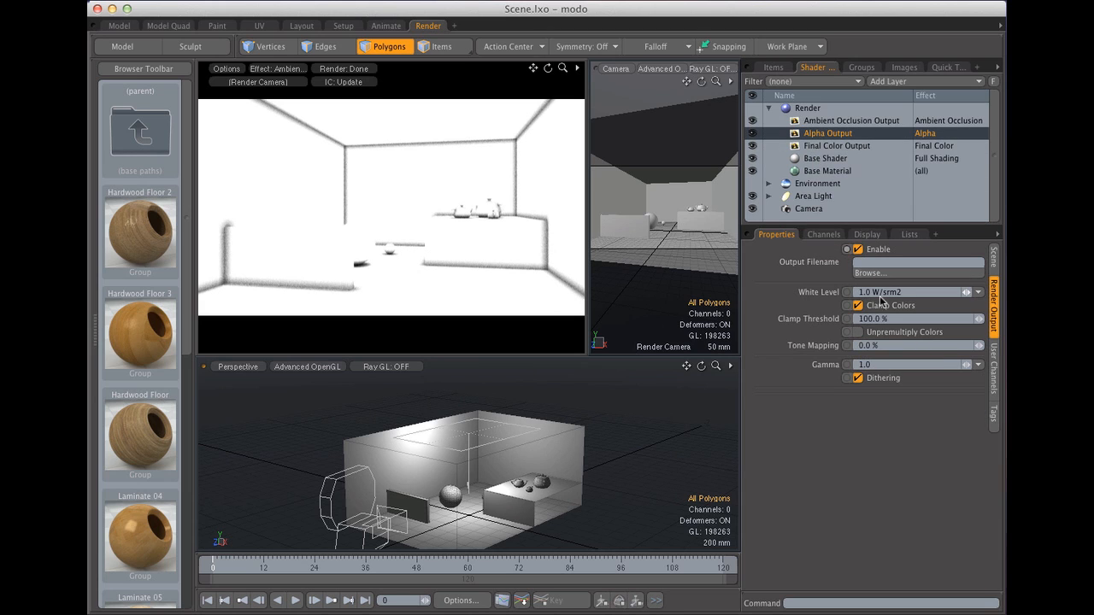
{"action": "left_click", "coordinate": [857, 305]}
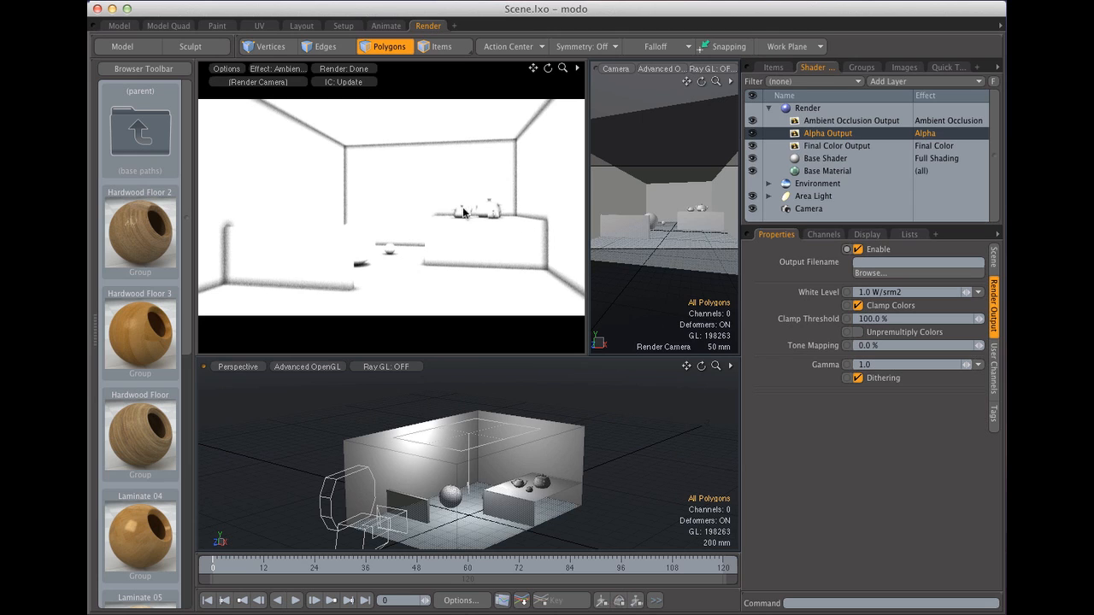
{"action": "mouse_move", "coordinate": [469, 225]}
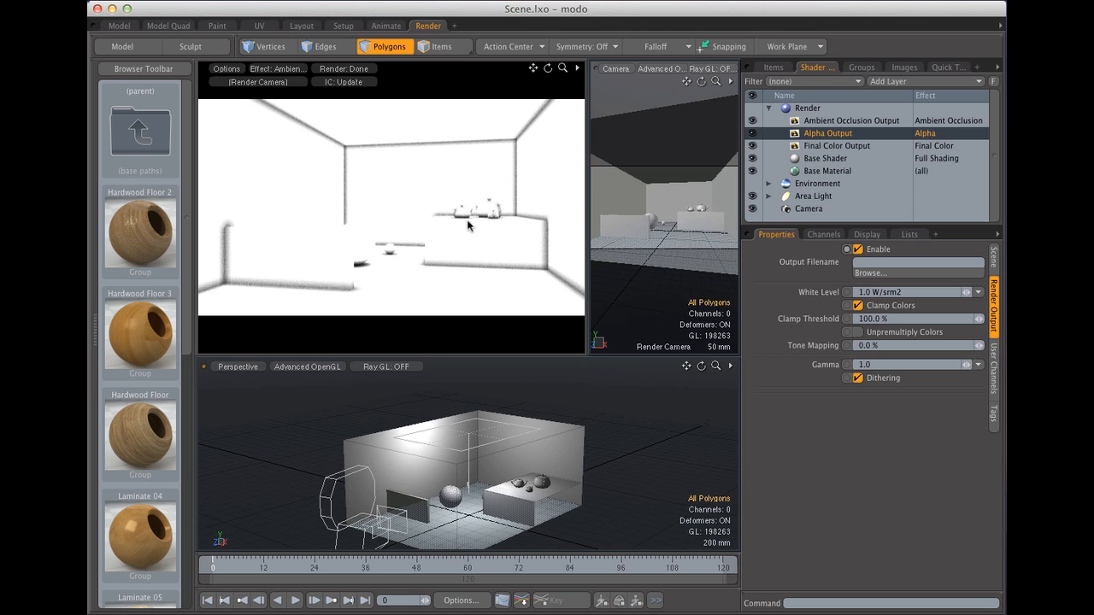
{"action": "mouse_move", "coordinate": [458, 220]}
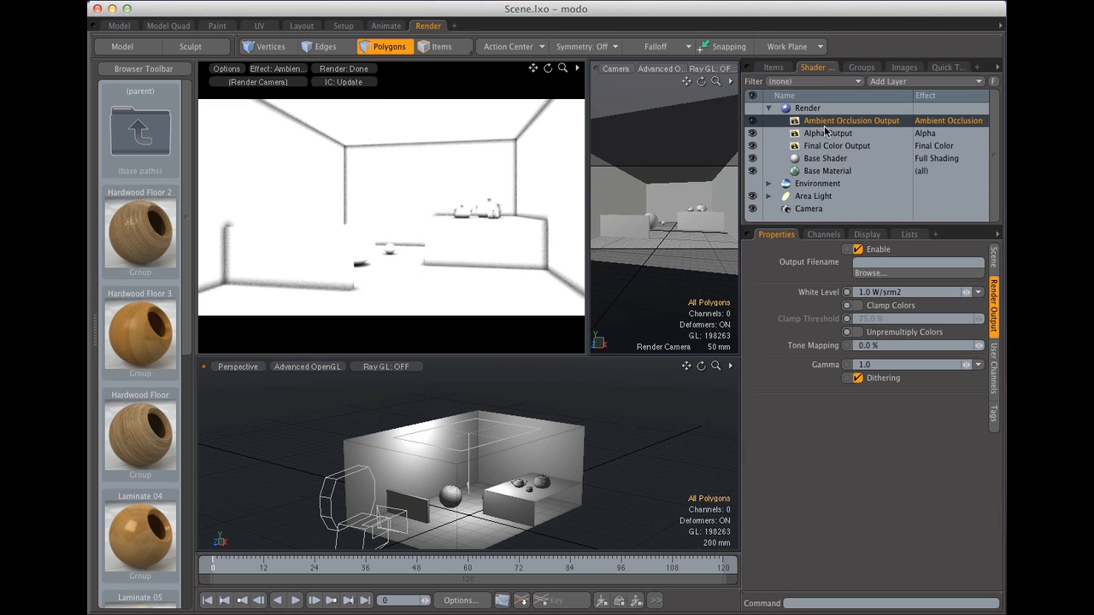
{"action": "left_click", "coordinate": [991, 360]}
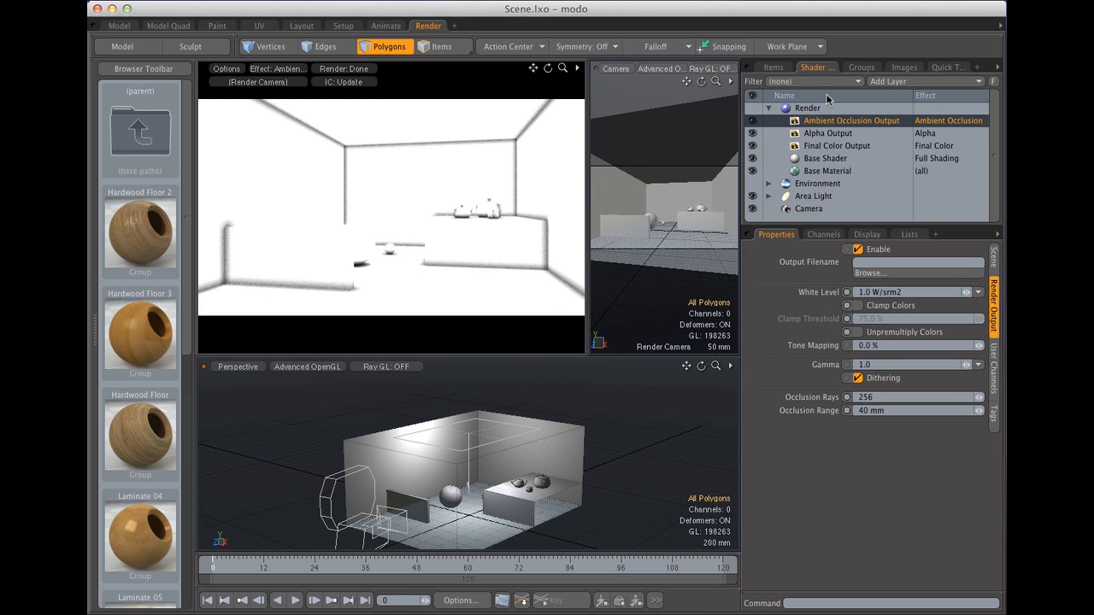
{"action": "mouse_move", "coordinate": [820, 109]}
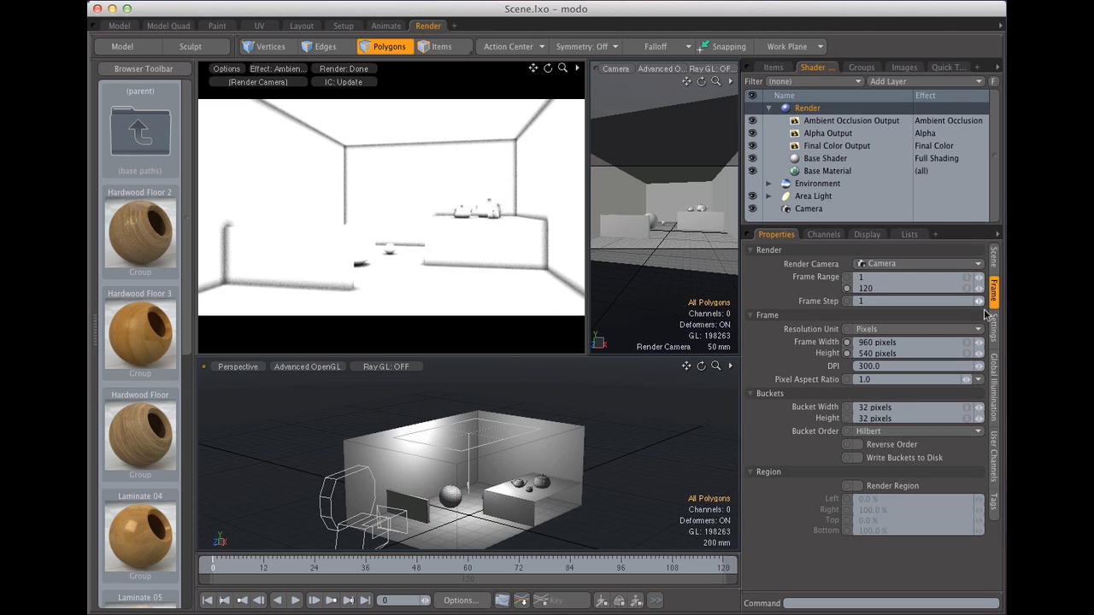
{"action": "mouse_move", "coordinate": [796, 325]}
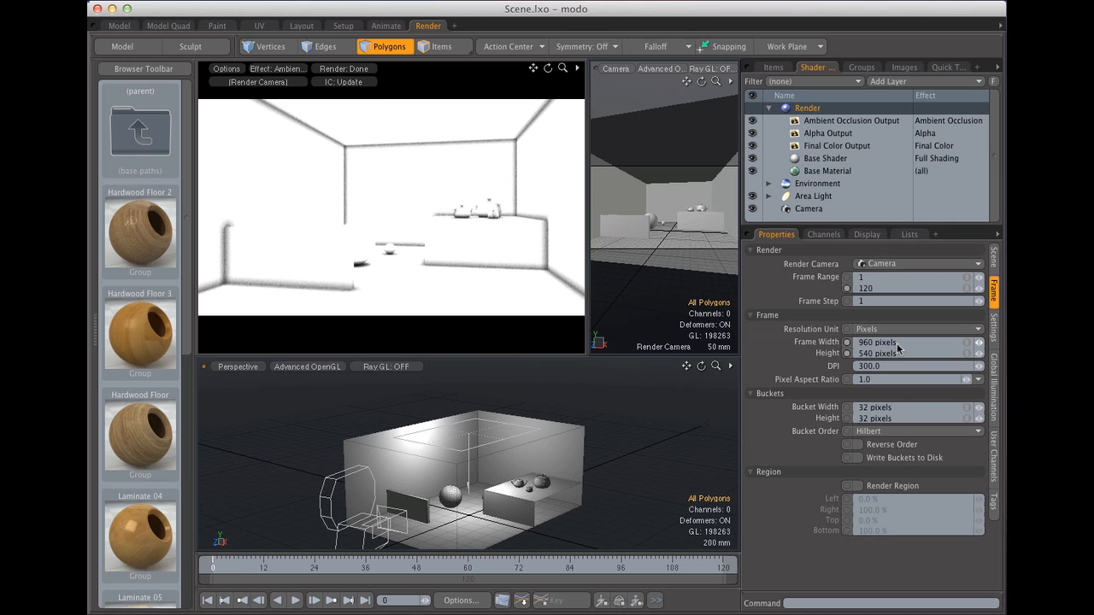
- Start editing the render Frame Width value, currently 960 × 540
{"action": "left_click", "coordinate": [906, 343]}
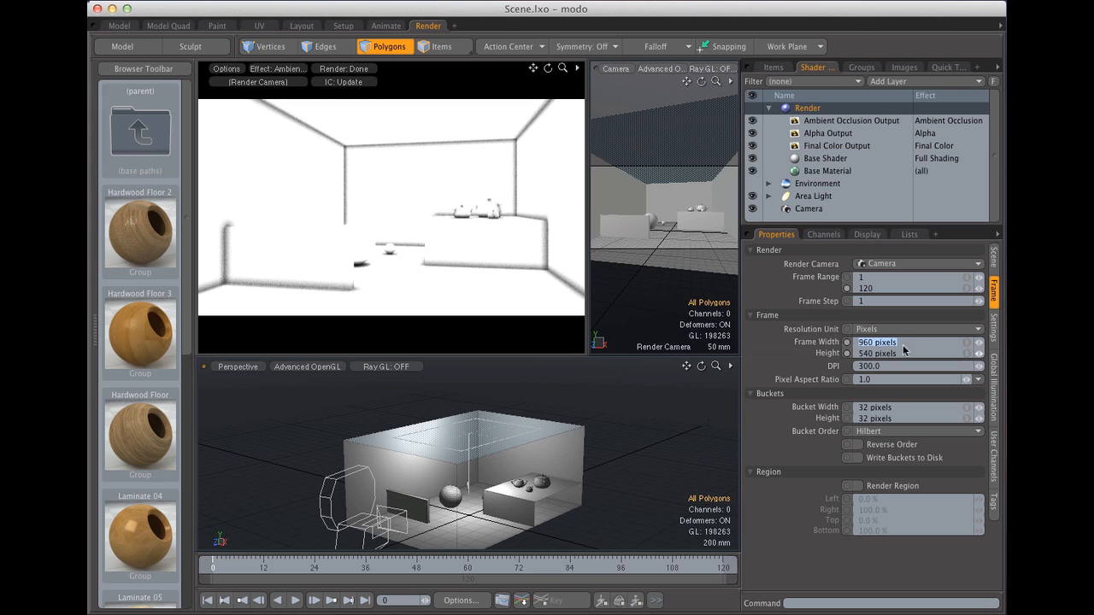
{"action": "mouse_move", "coordinate": [902, 313]}
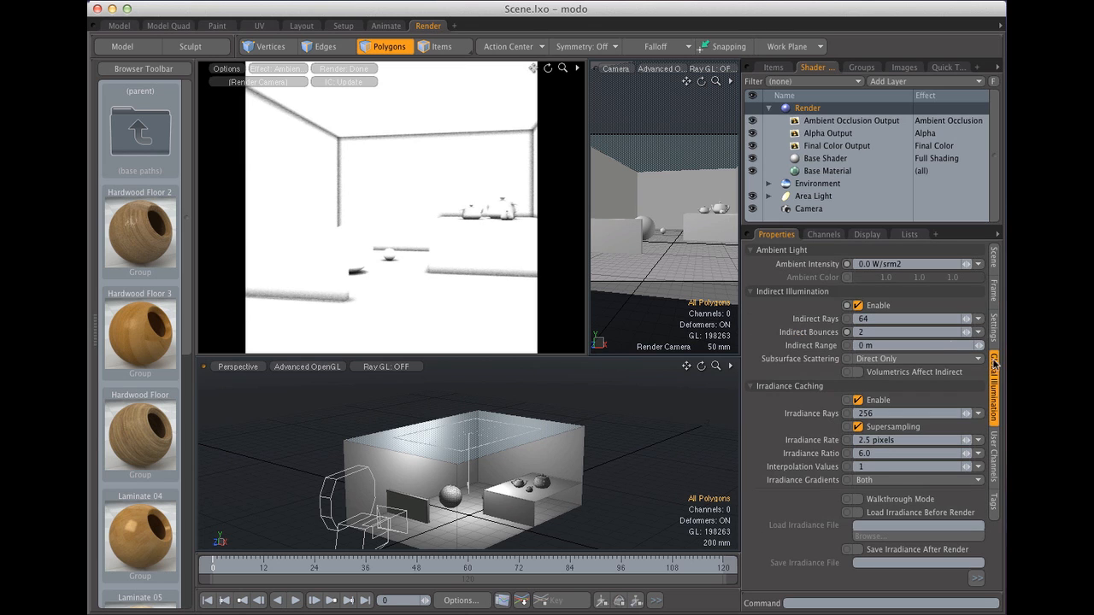
- Show the scene's vertex map lists with UV Maps expanded to the Texture map
{"action": "left_click", "coordinate": [994, 256]}
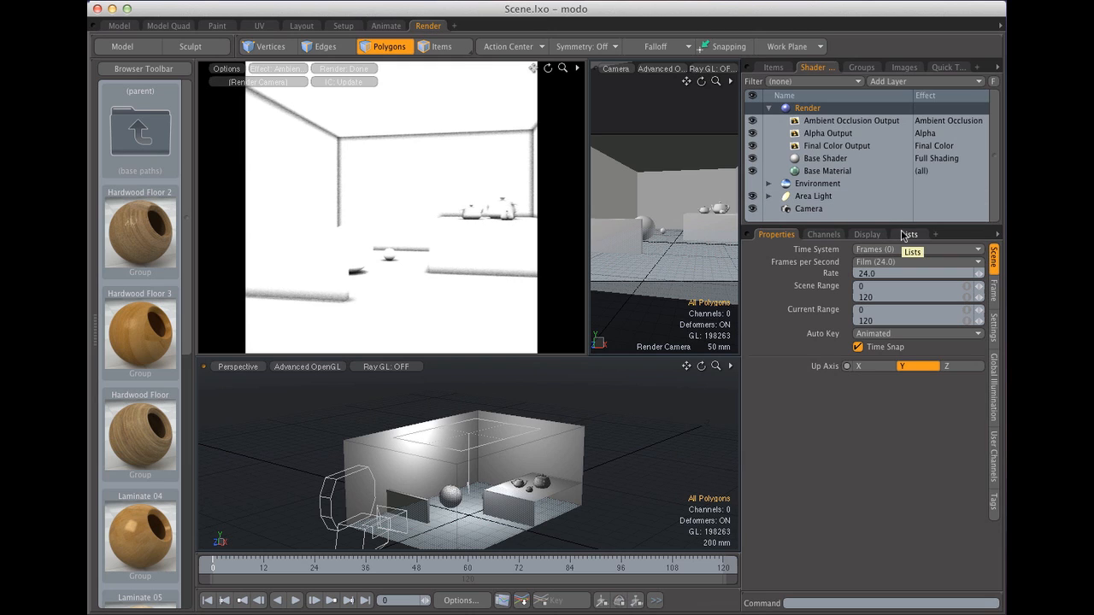
{"action": "left_click", "coordinate": [908, 234]}
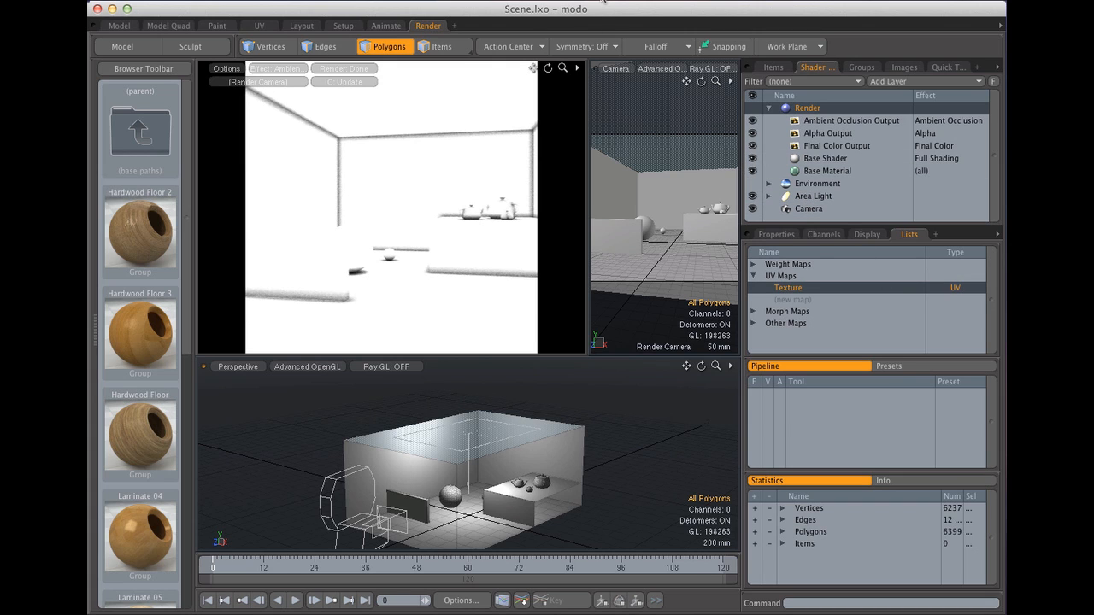
- Run Bake to Render Outputs from the Render menu, producing a 512 × 512 texture
{"action": "left_click", "coordinate": [442, 26]}
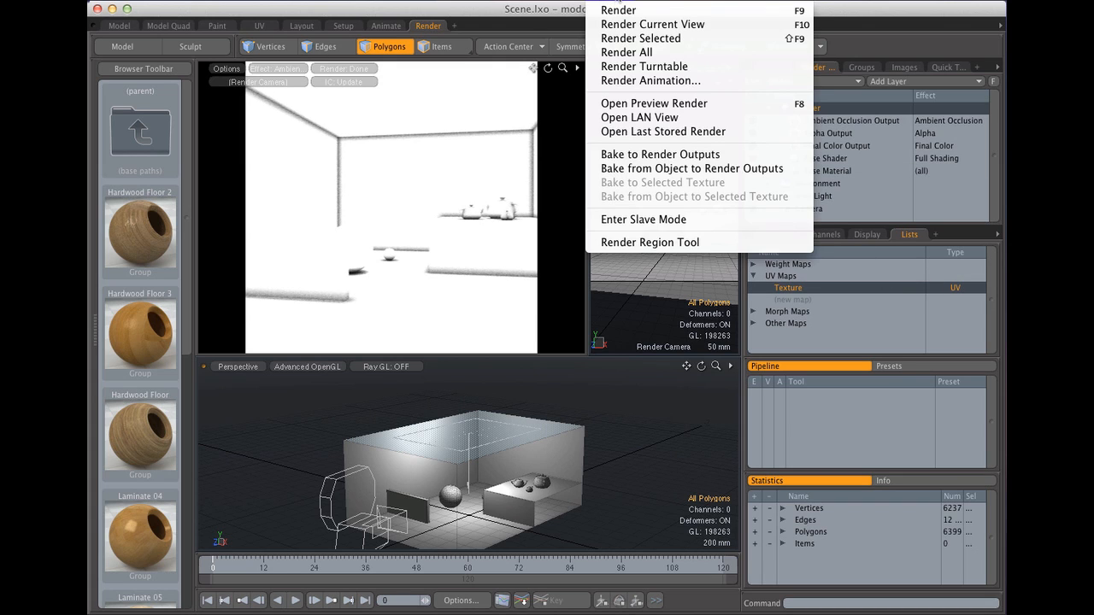
{"action": "mouse_move", "coordinate": [662, 23]}
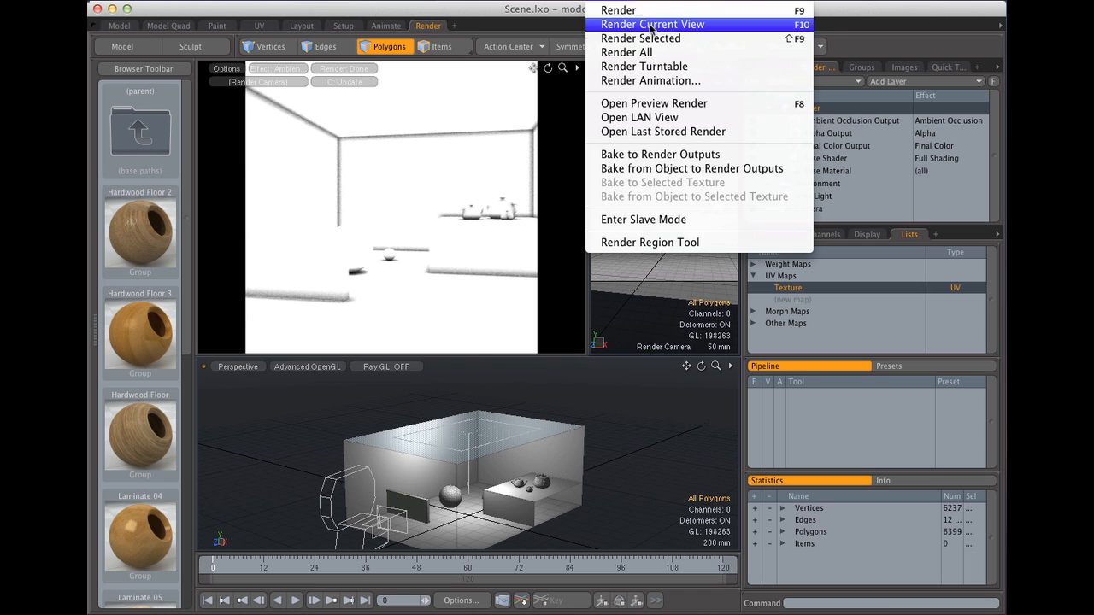
{"action": "mouse_move", "coordinate": [659, 154]}
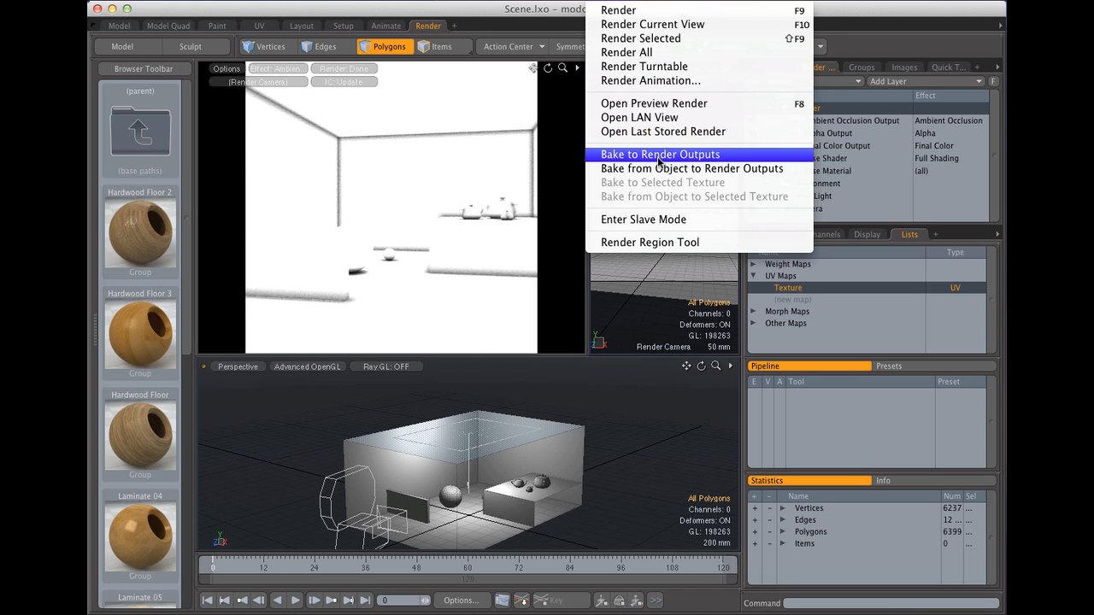
{"action": "left_click", "coordinate": [660, 154]}
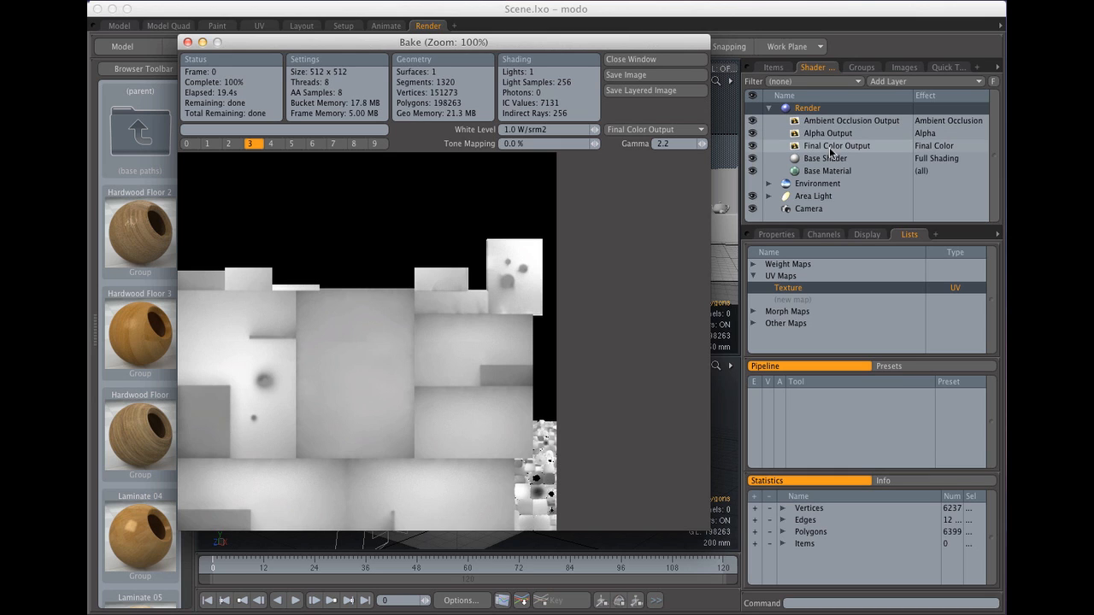
- Switch the bake window display to the Ambient Occlusion Output
{"action": "left_click", "coordinate": [654, 129]}
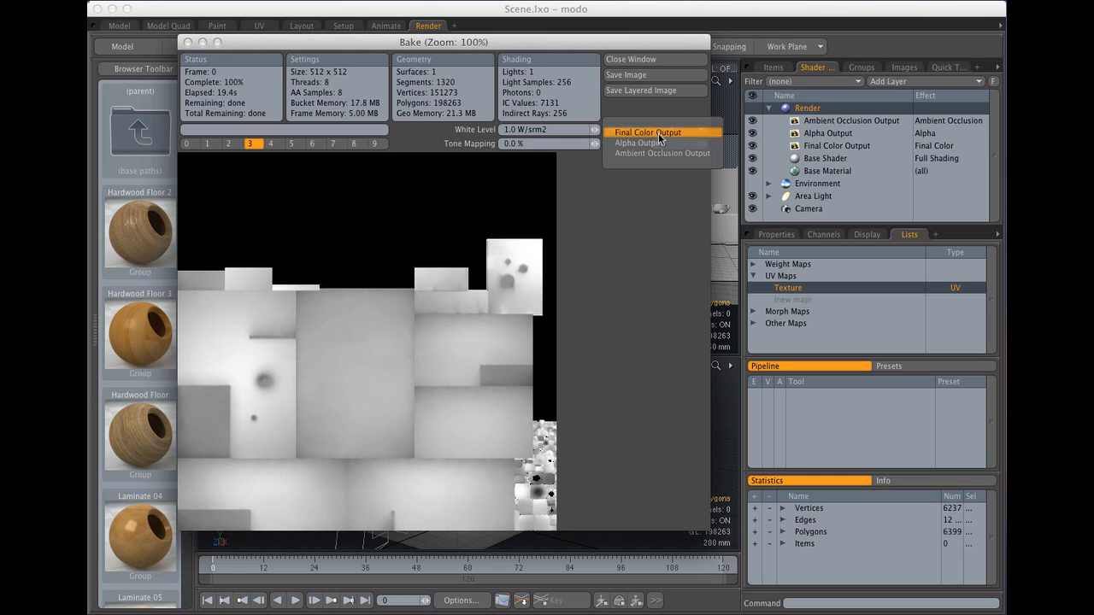
{"action": "left_click", "coordinate": [662, 153]}
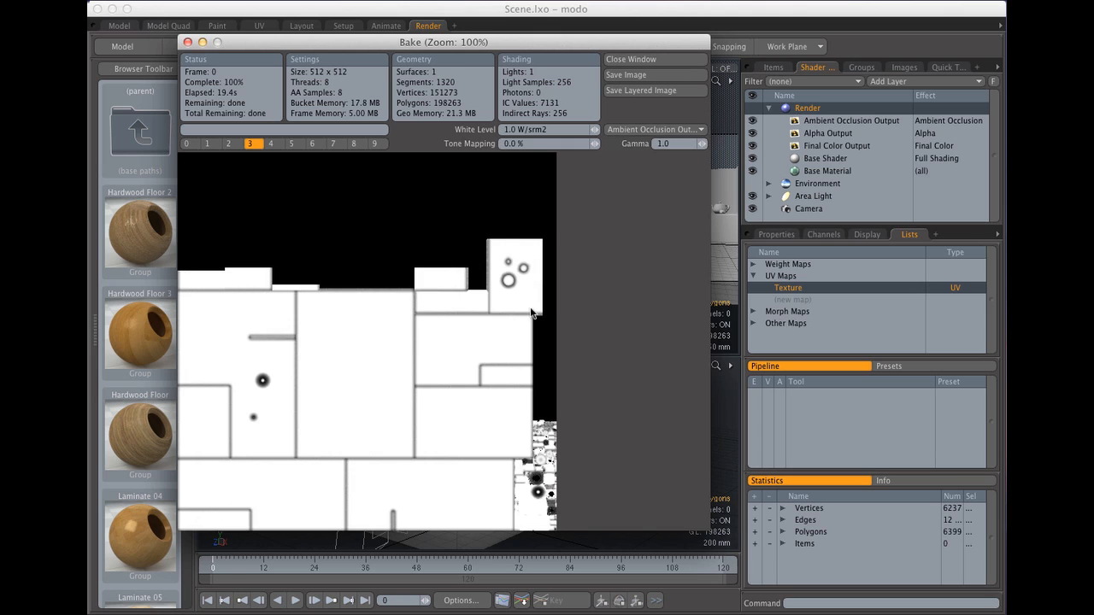
{"action": "mouse_move", "coordinate": [215, 377]}
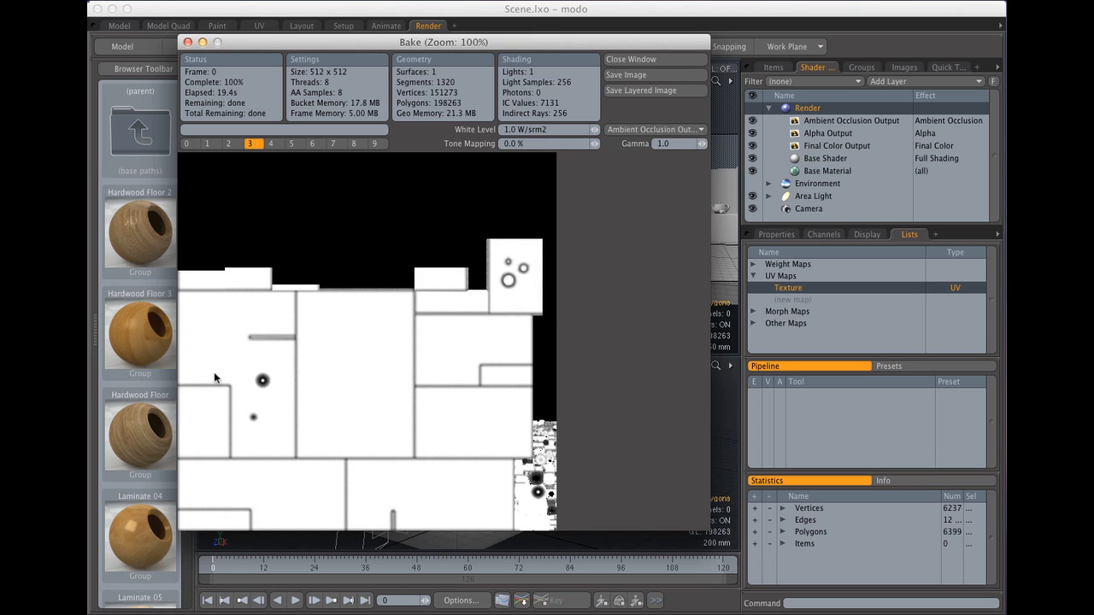
{"action": "mouse_move", "coordinate": [243, 393]}
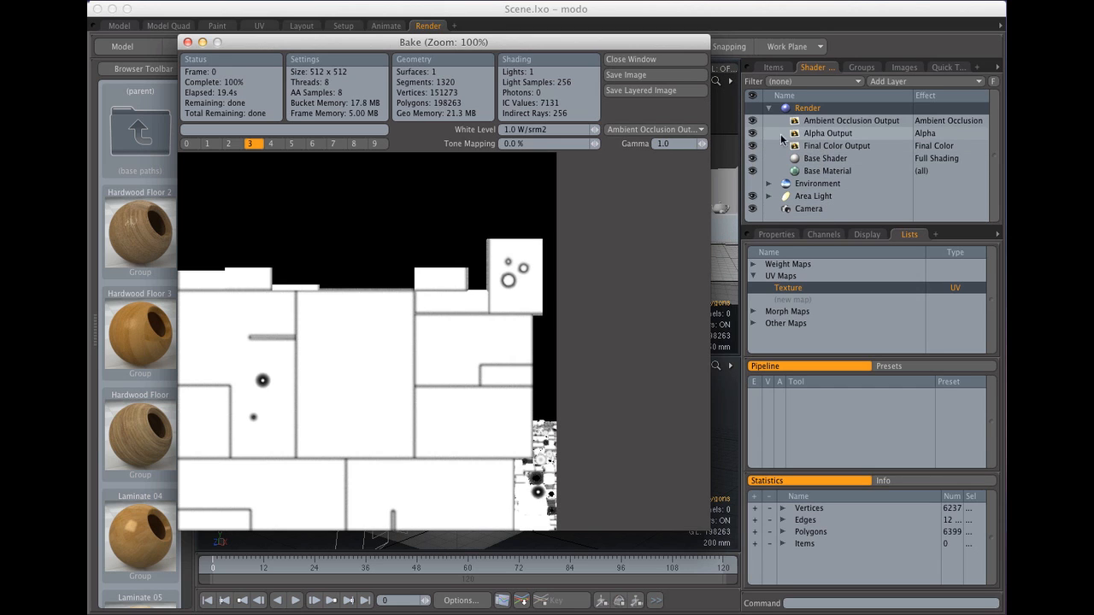
{"action": "mouse_move", "coordinate": [852, 136]}
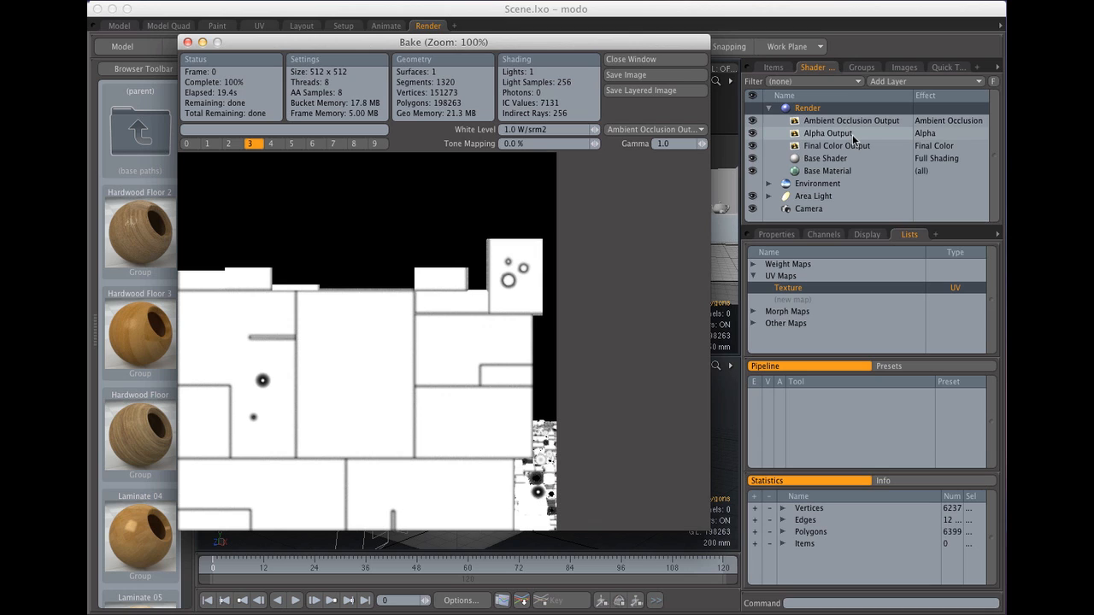
{"action": "mouse_move", "coordinate": [853, 134]}
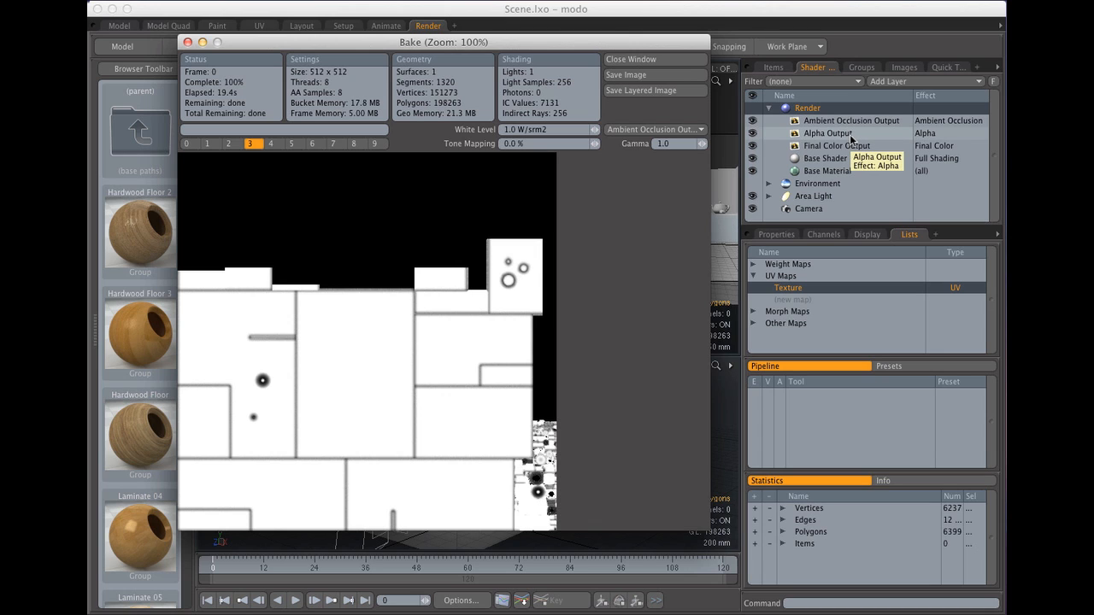
{"action": "mouse_move", "coordinate": [779, 169]}
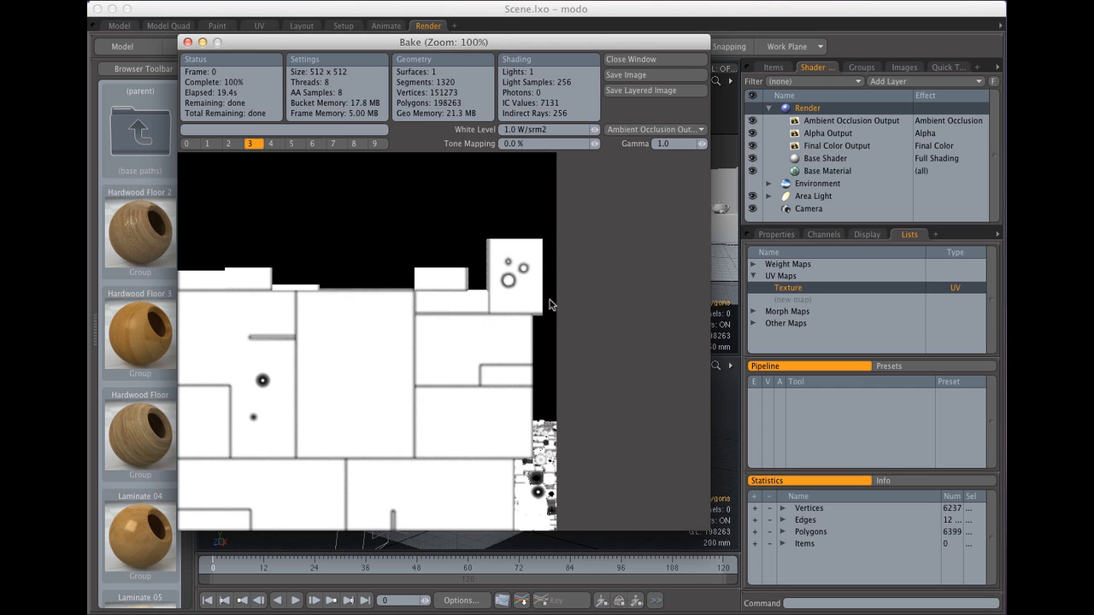
{"action": "mouse_move", "coordinate": [537, 329]}
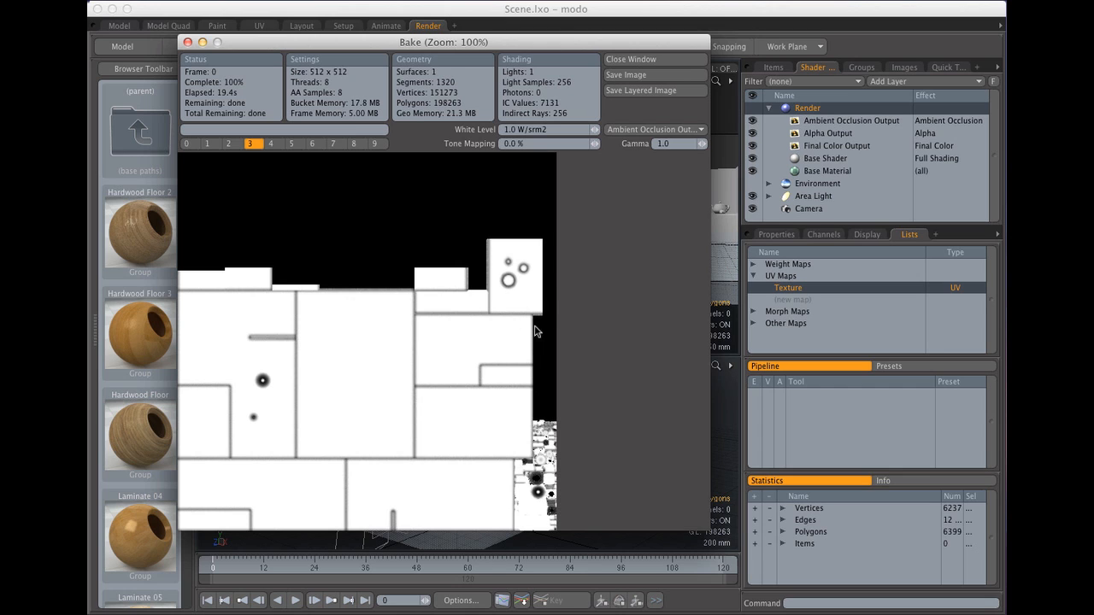
{"action": "mouse_move", "coordinate": [683, 265]}
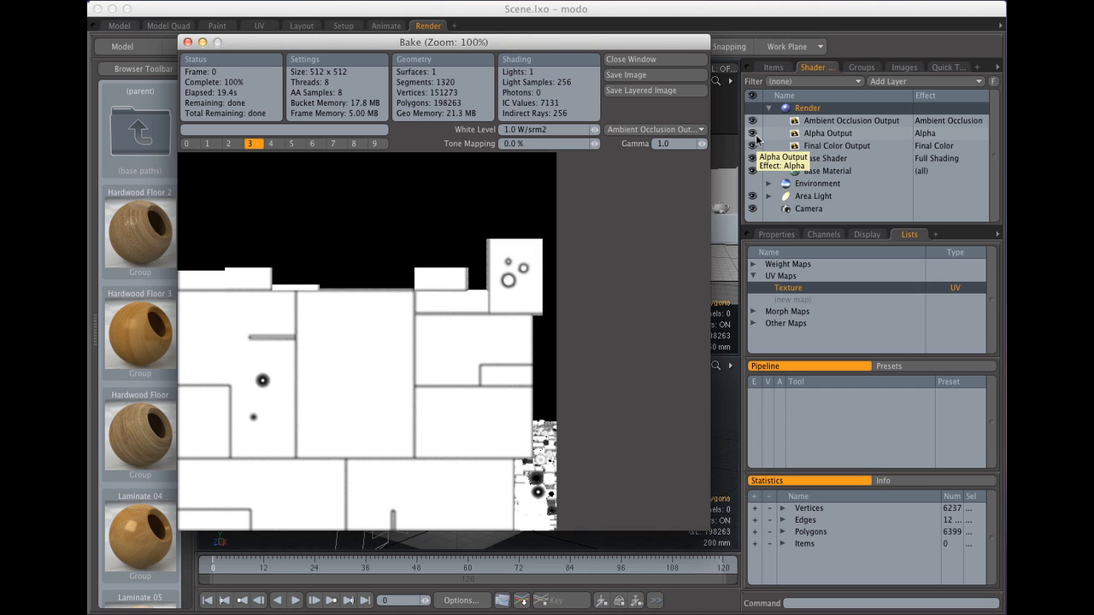
{"action": "mouse_move", "coordinate": [698, 143]}
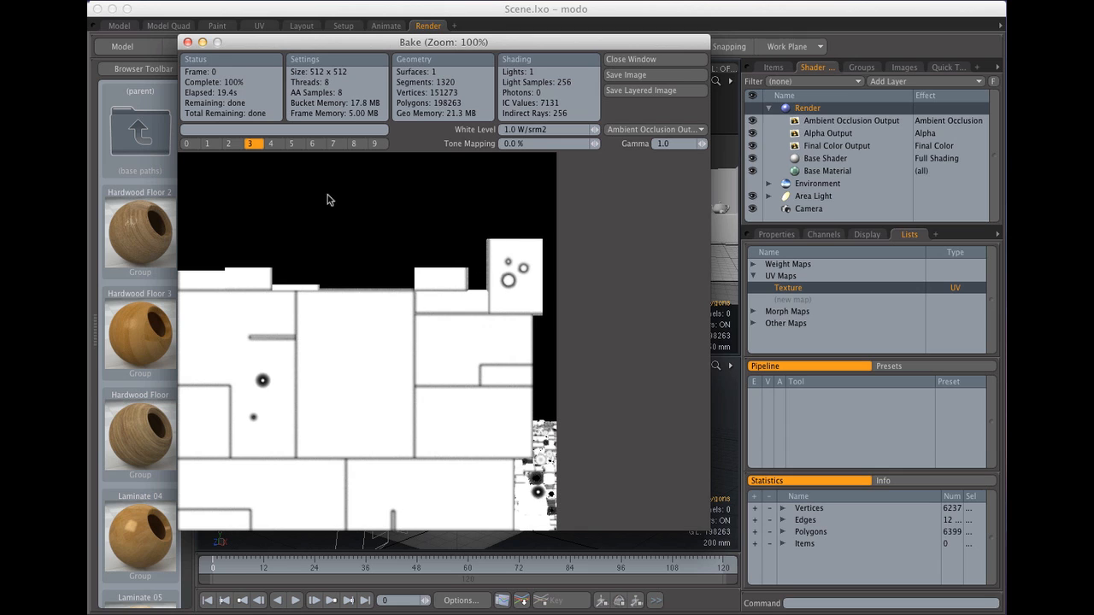
{"action": "mouse_move", "coordinate": [570, 265]}
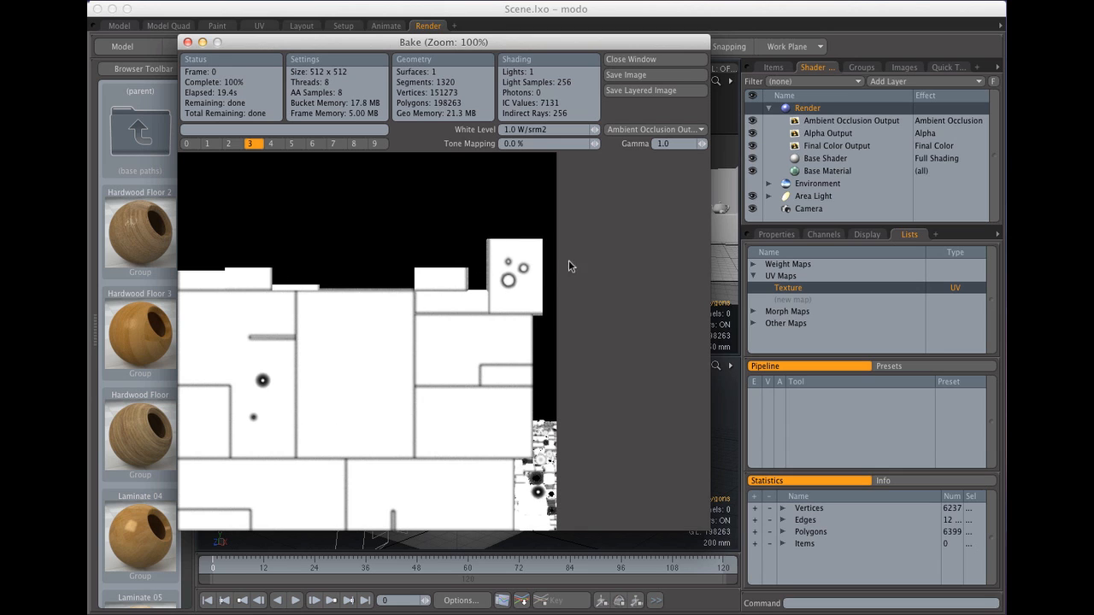
{"action": "mouse_move", "coordinate": [406, 297]}
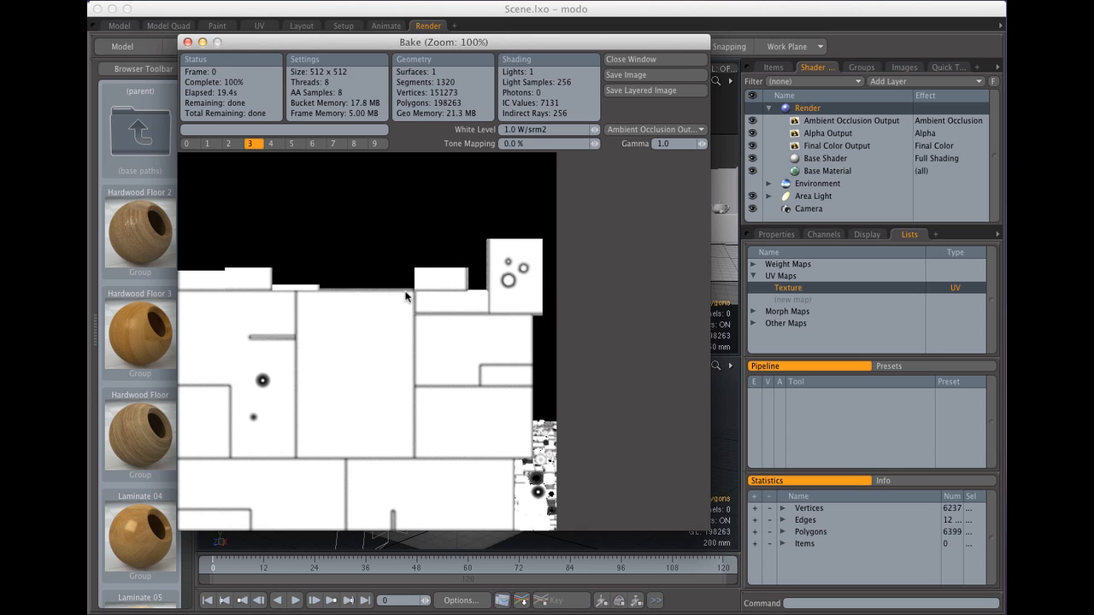
- Save the 512 × 512 baked occlusion texture as a Targa file and close the bake window
{"action": "left_click", "coordinate": [633, 74]}
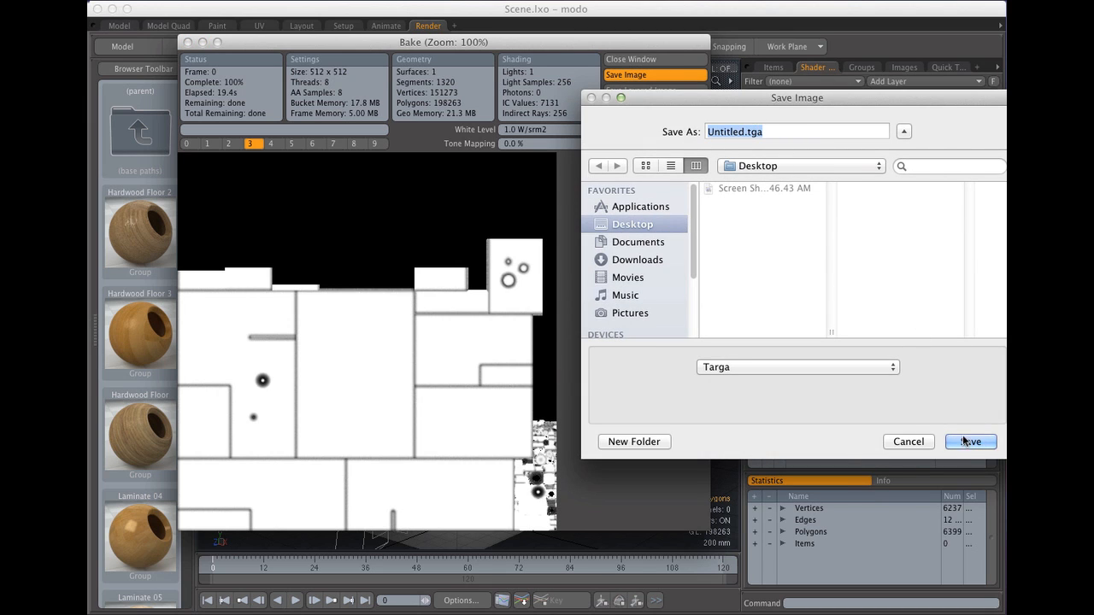
{"action": "left_click", "coordinate": [969, 442]}
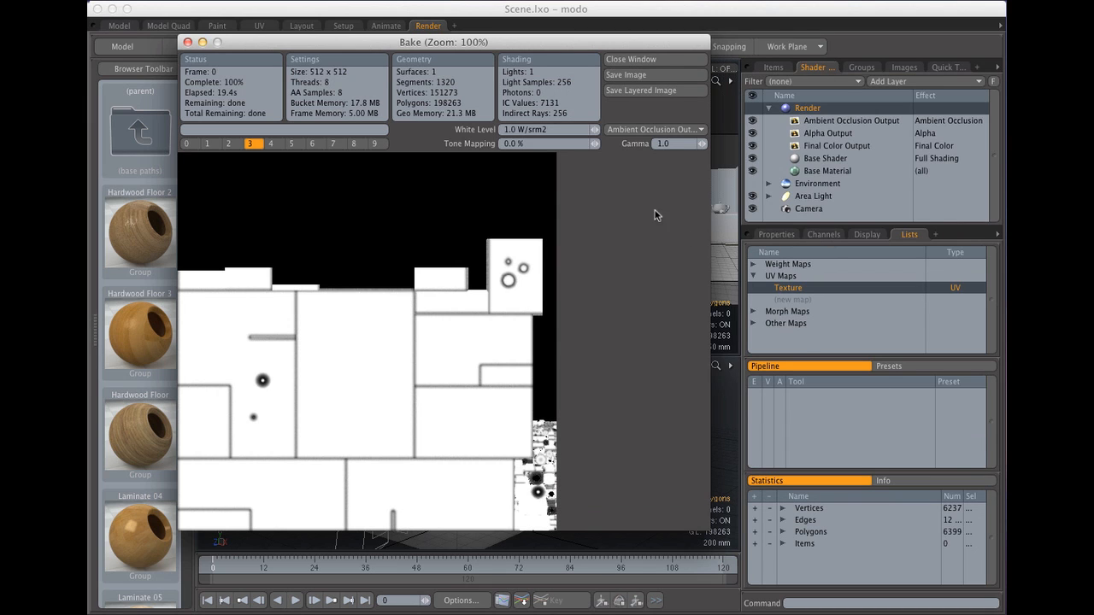
{"action": "left_click", "coordinate": [628, 59]}
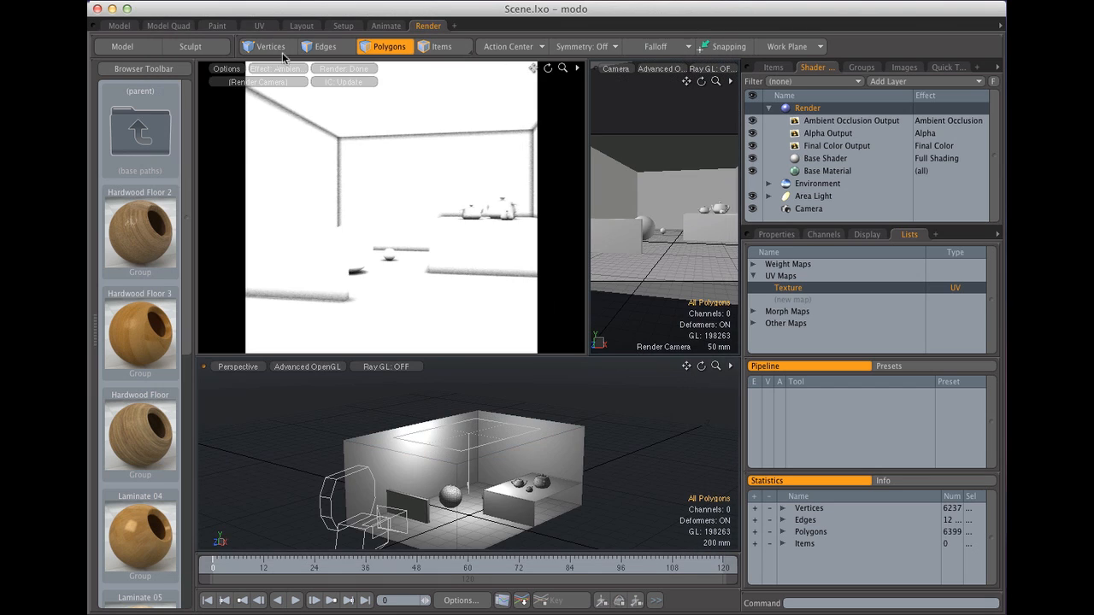
- In the Model layout, view through the scene camera and enter 960 as frame width
{"action": "left_click", "coordinate": [118, 24]}
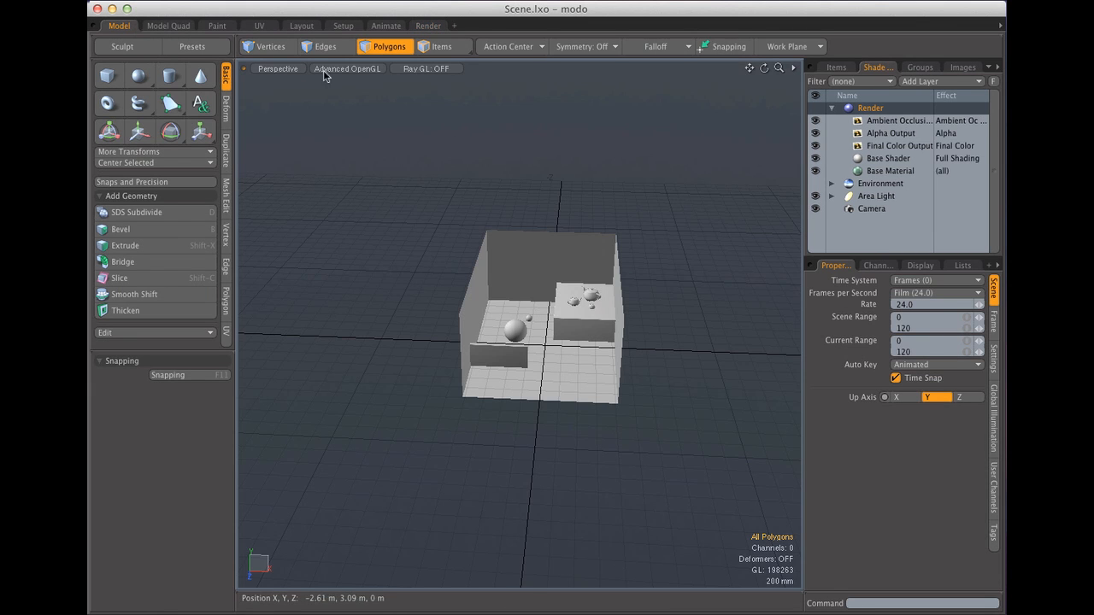
{"action": "left_click", "coordinate": [277, 68]}
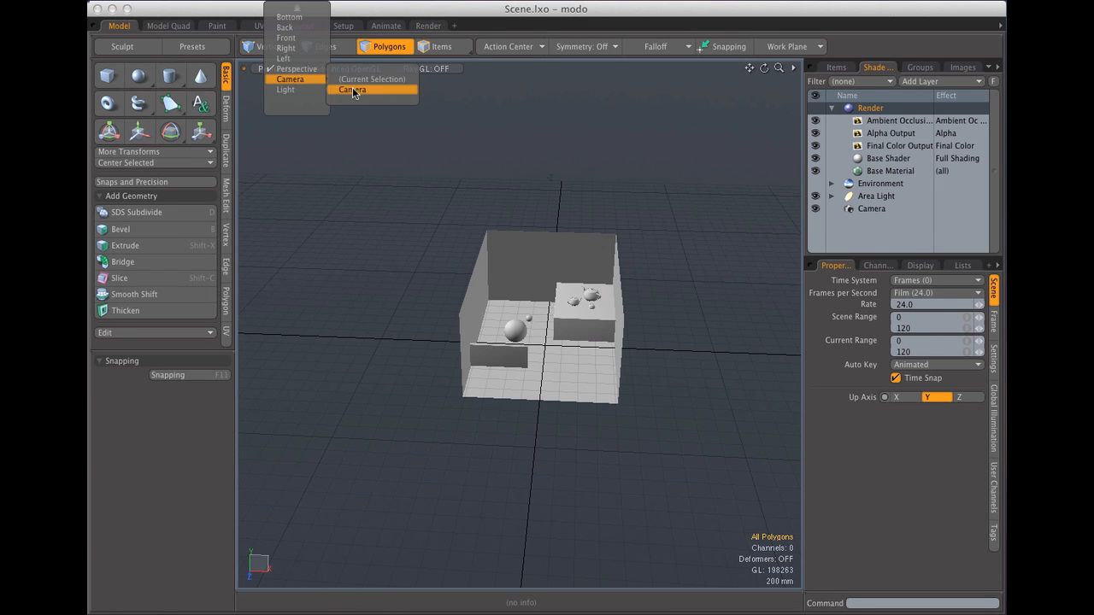
{"action": "left_click", "coordinate": [351, 91]}
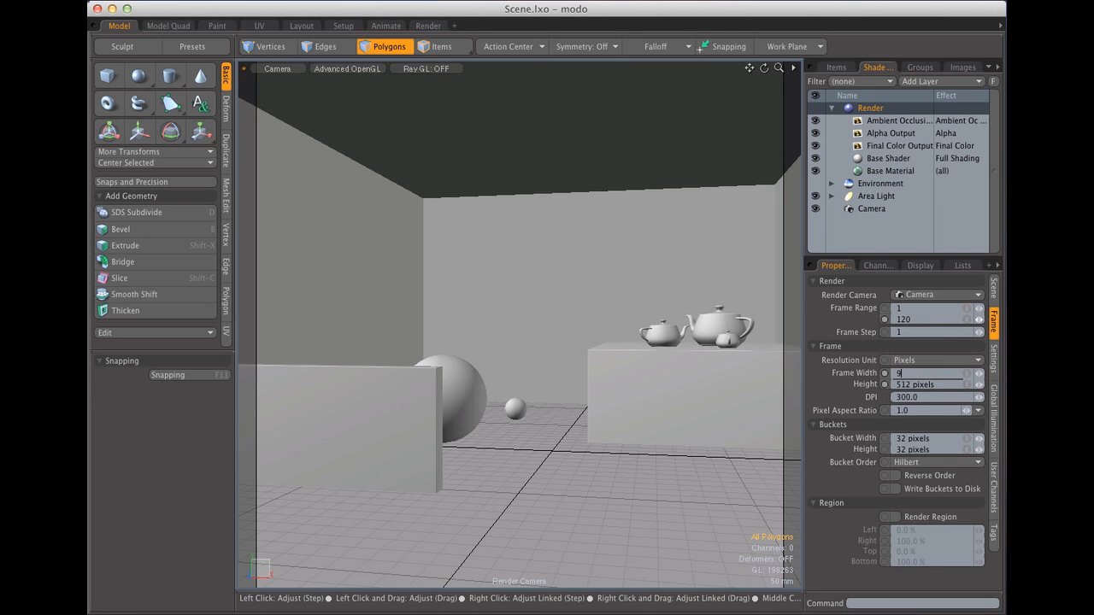
{"action": "type", "text": "960 pixels"}
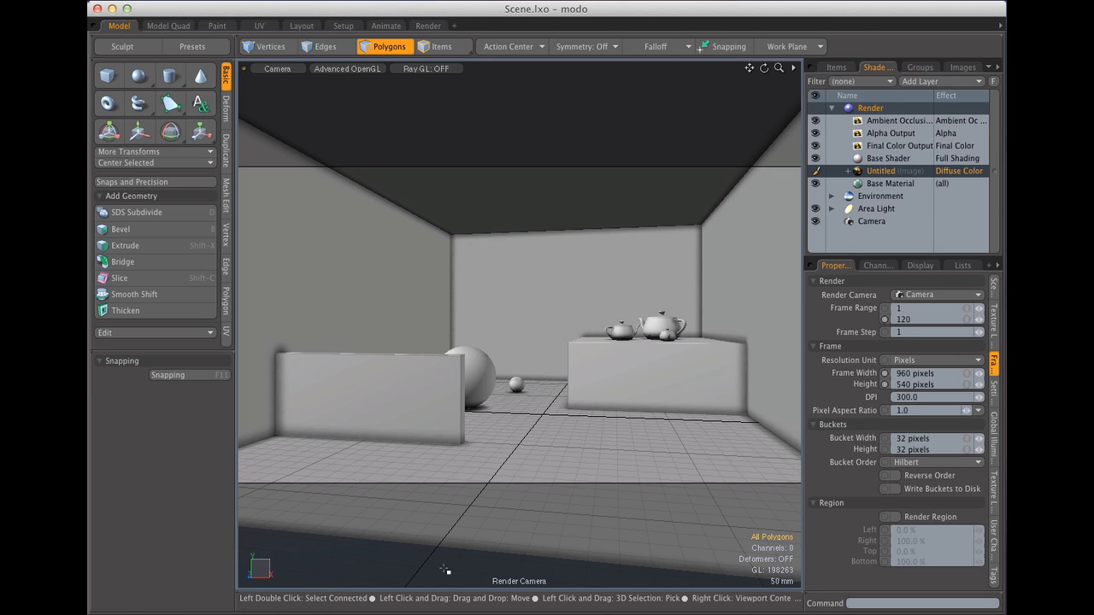
- Hide the grid workplane and set the viewport back to the scene camera view
{"action": "left_click", "coordinate": [277, 68]}
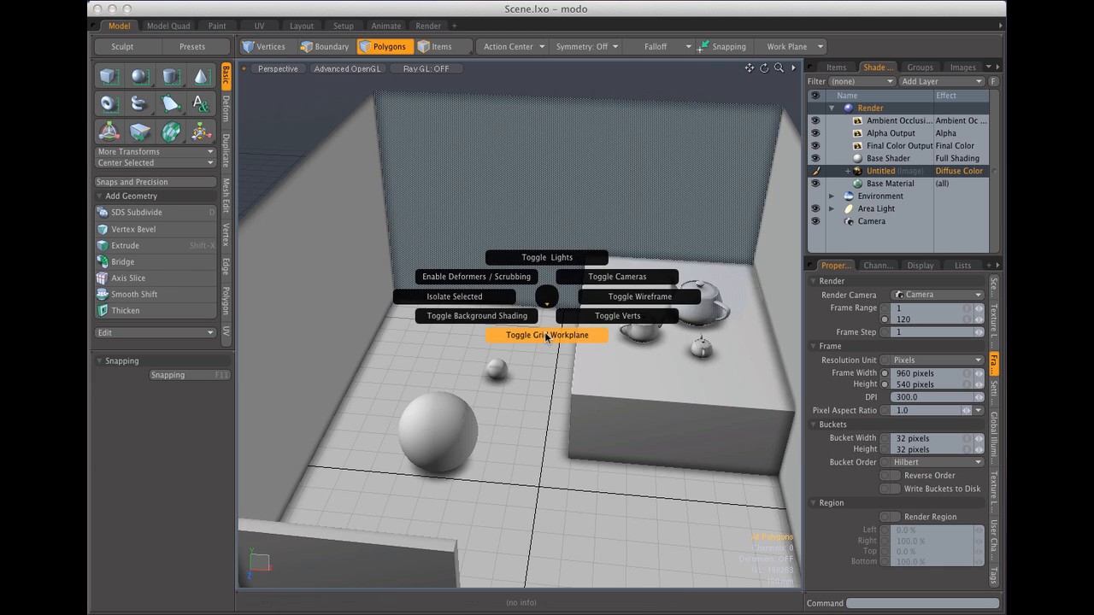
{"action": "left_click", "coordinate": [545, 335]}
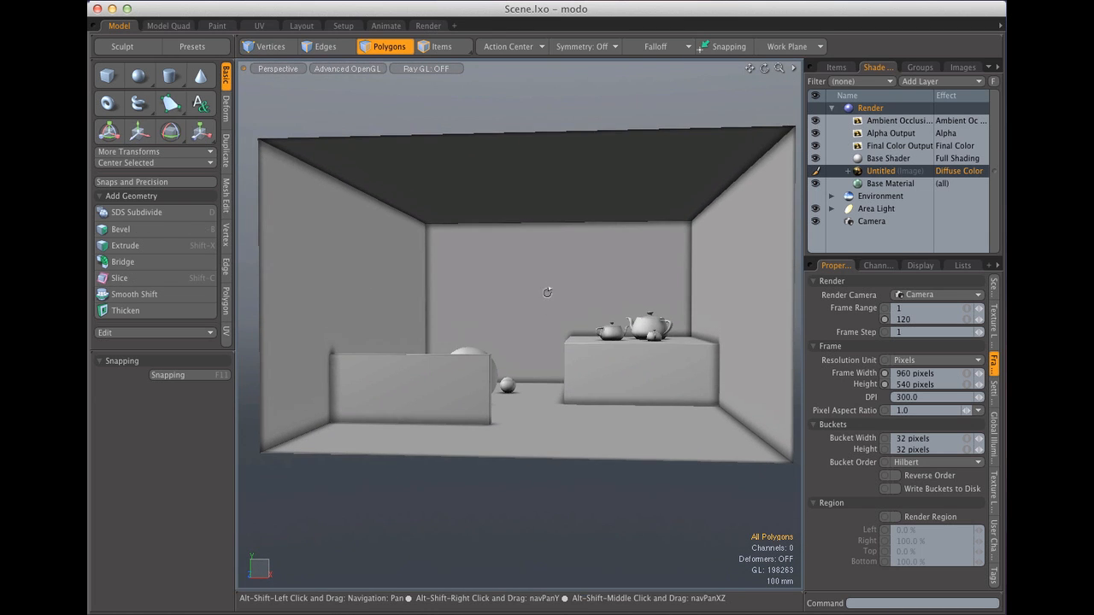
{"action": "left_click", "coordinate": [277, 69]}
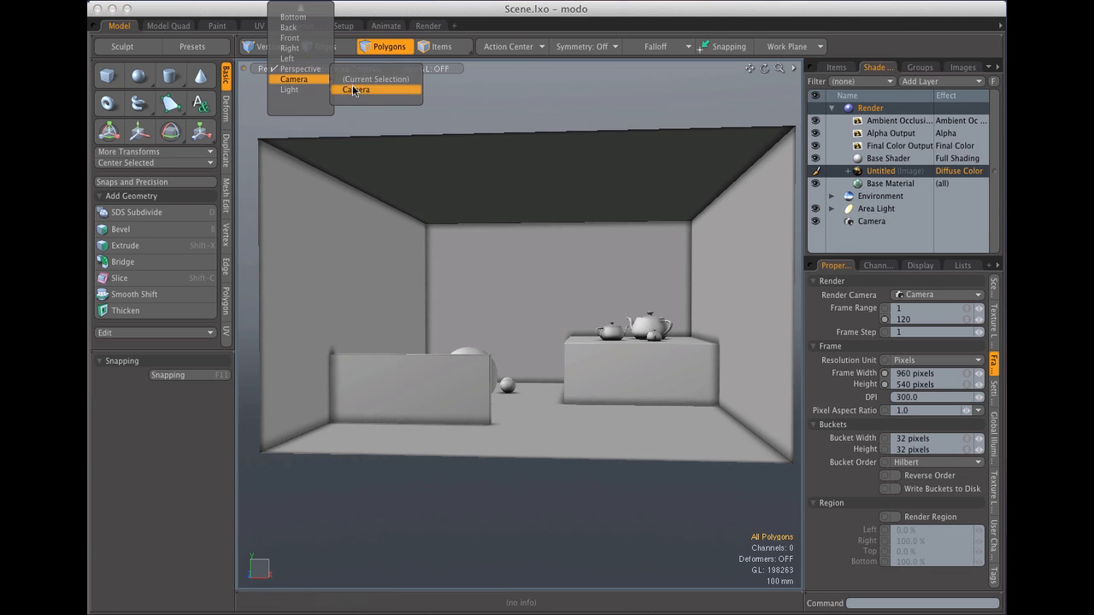
{"action": "left_click", "coordinate": [355, 90]}
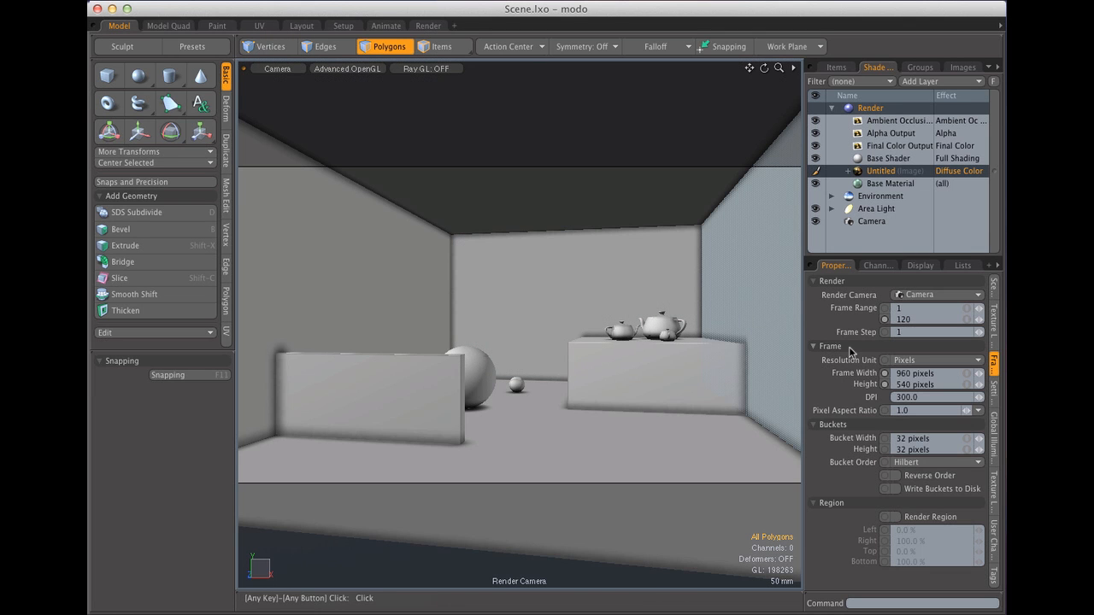
{"action": "mouse_move", "coordinate": [850, 333]}
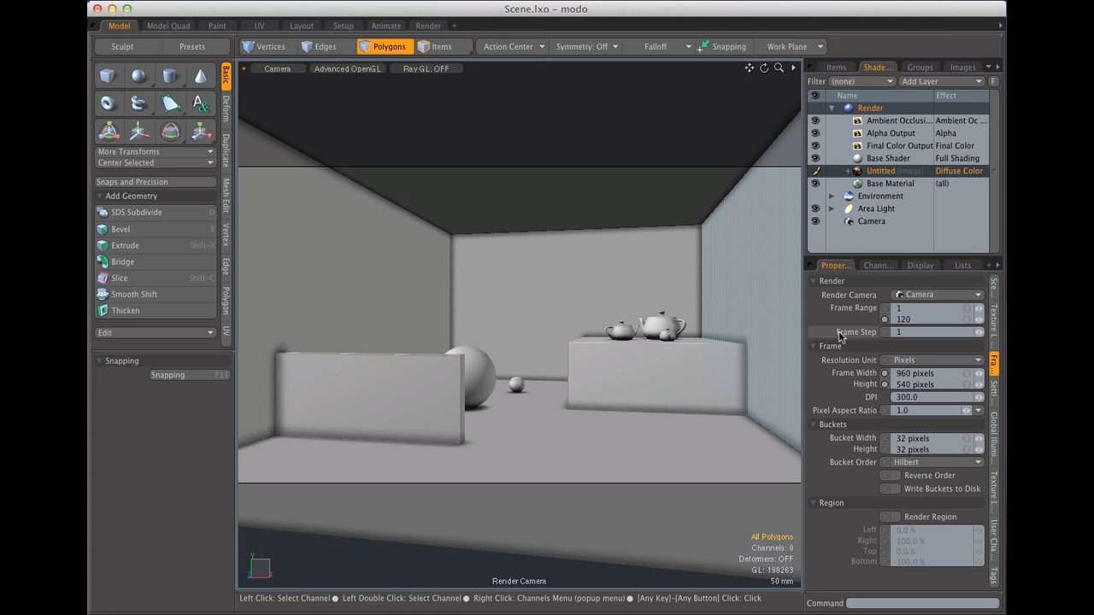